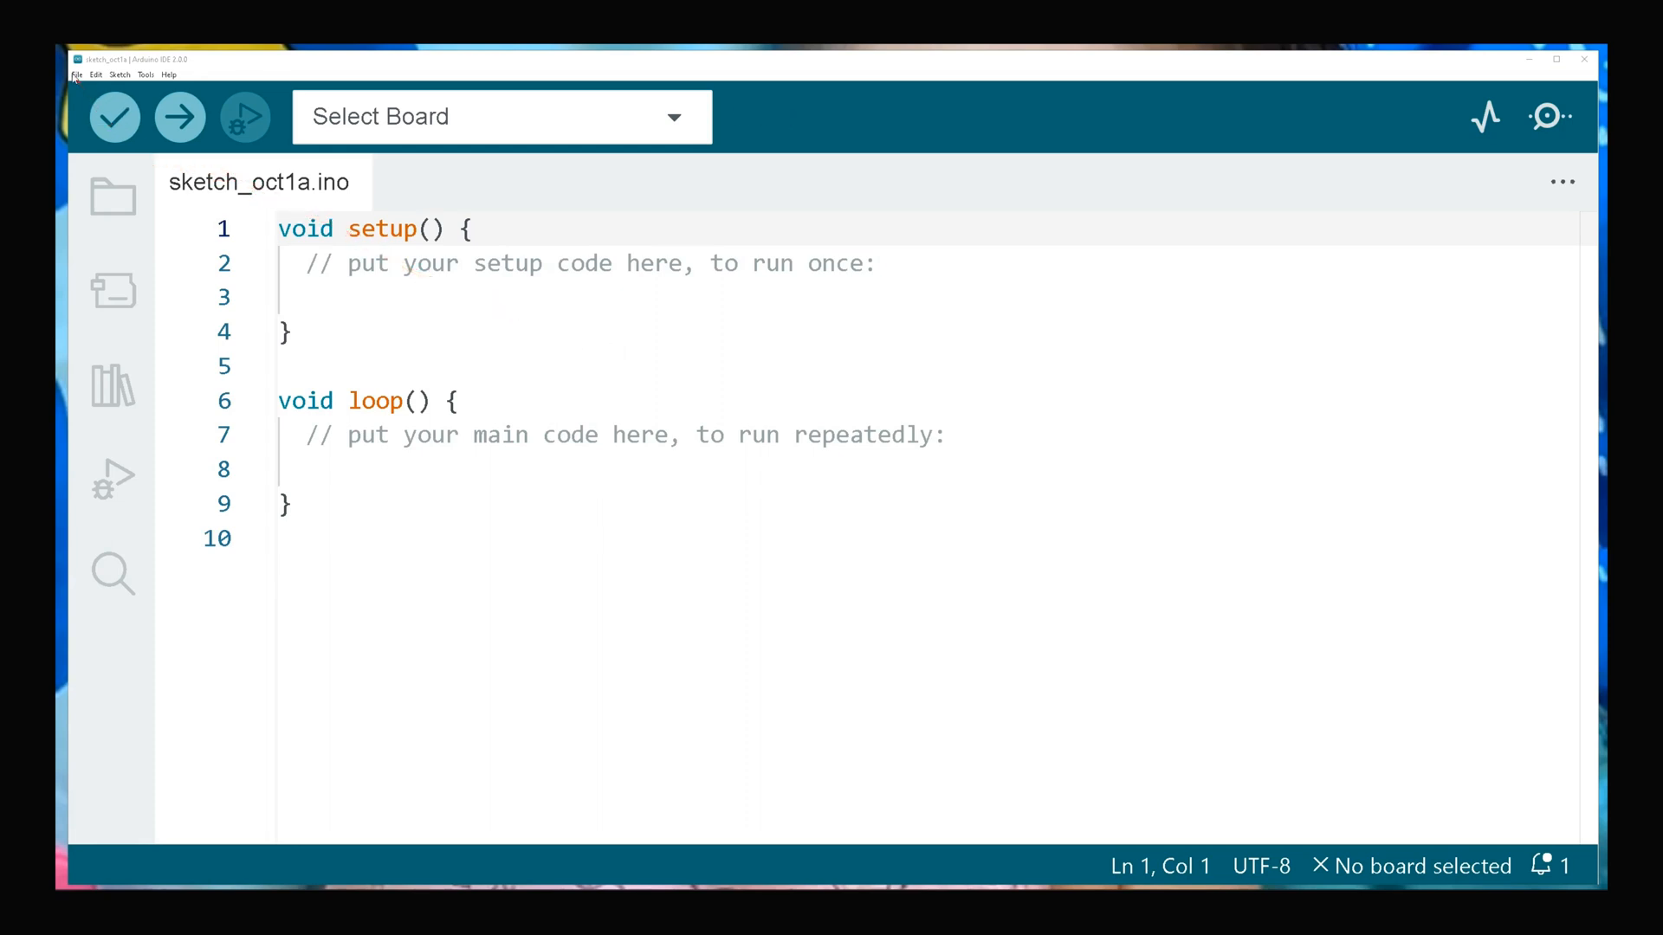
Step: Add the package_heltec_esp32_index.json URL to Additional boards manager URLs in Preferences
{"action": "left_click", "coordinate": [77, 75]}
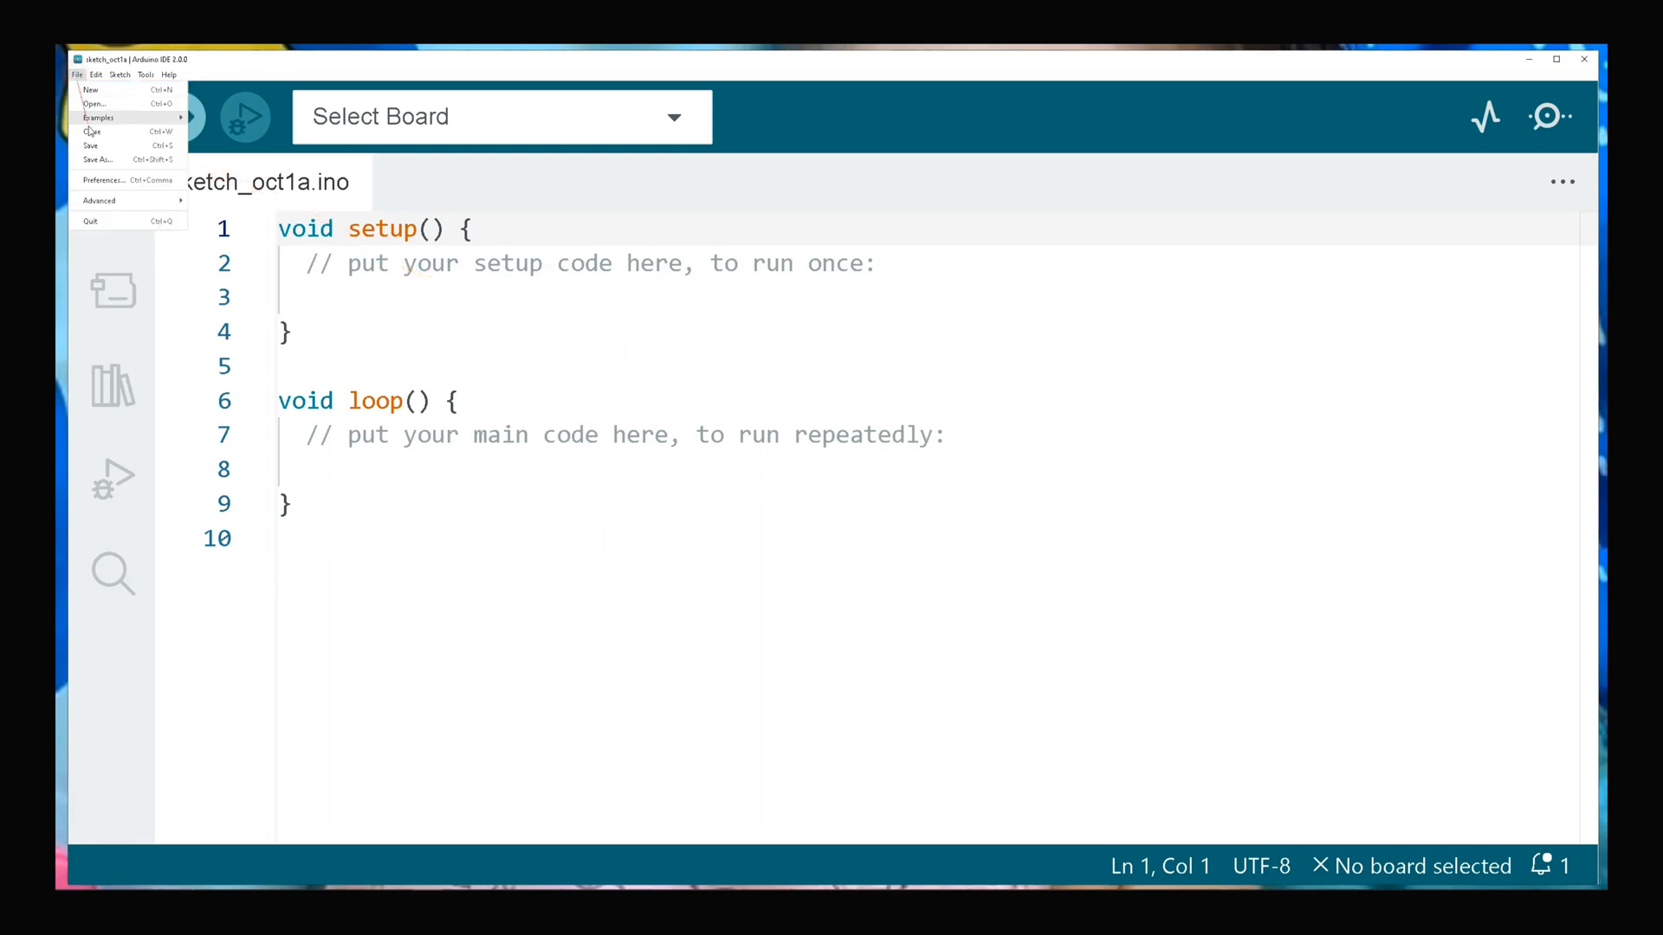
{"action": "left_click", "coordinate": [103, 179]}
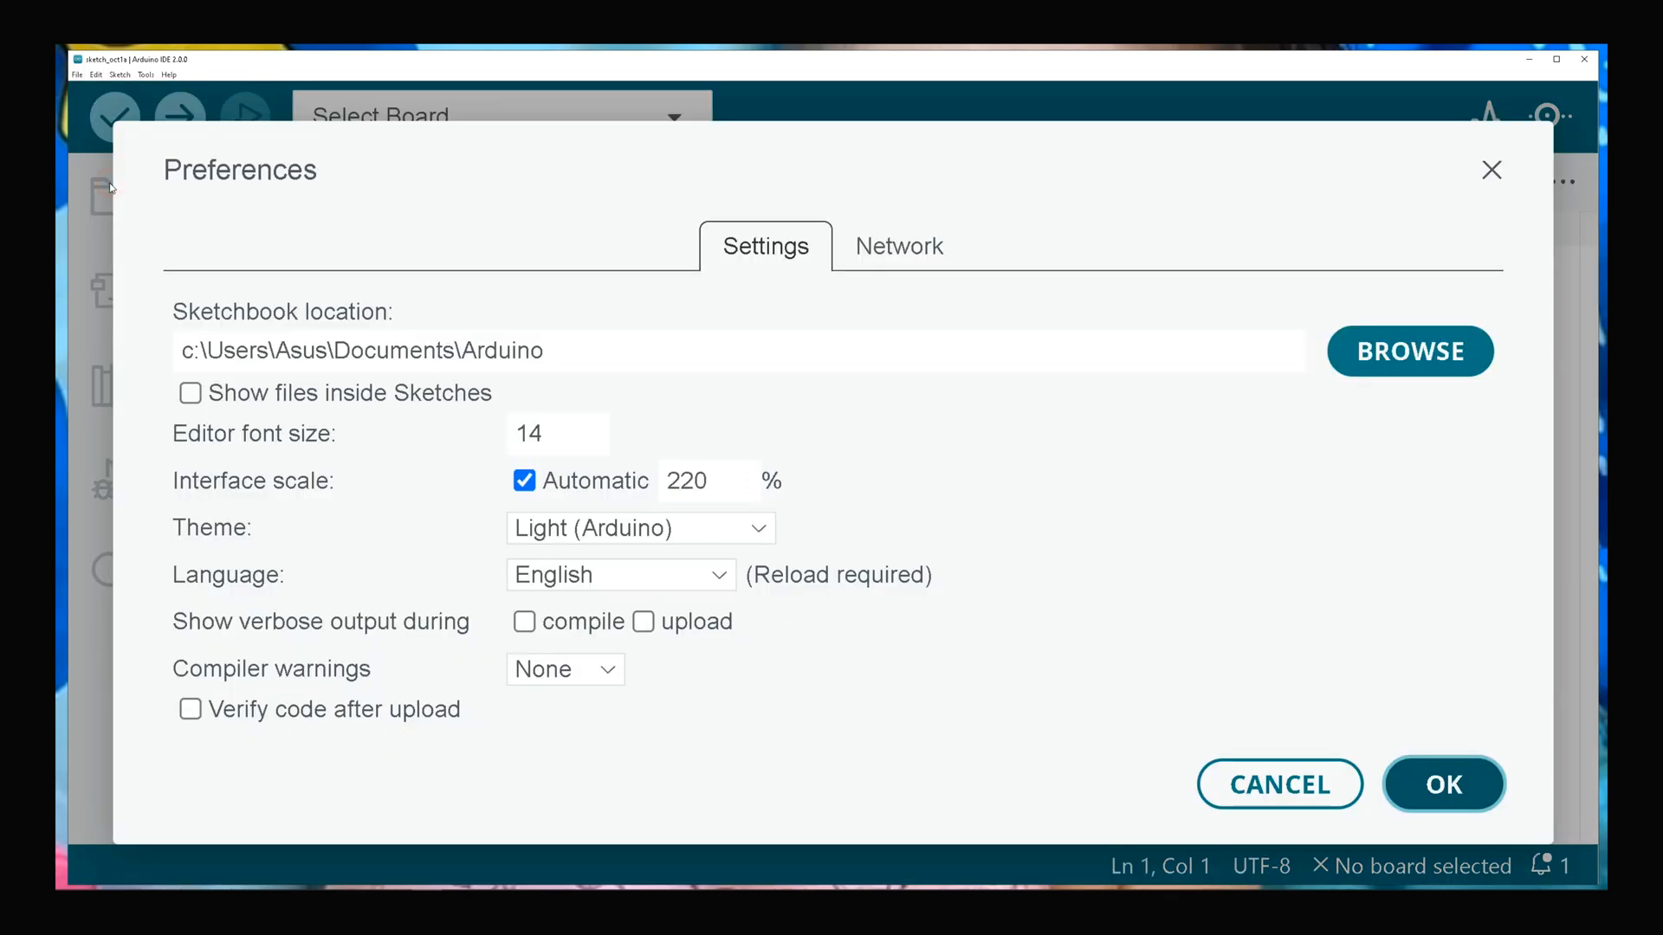
{"action": "scroll", "scroll_direction": "down", "scroll_amount": 3}
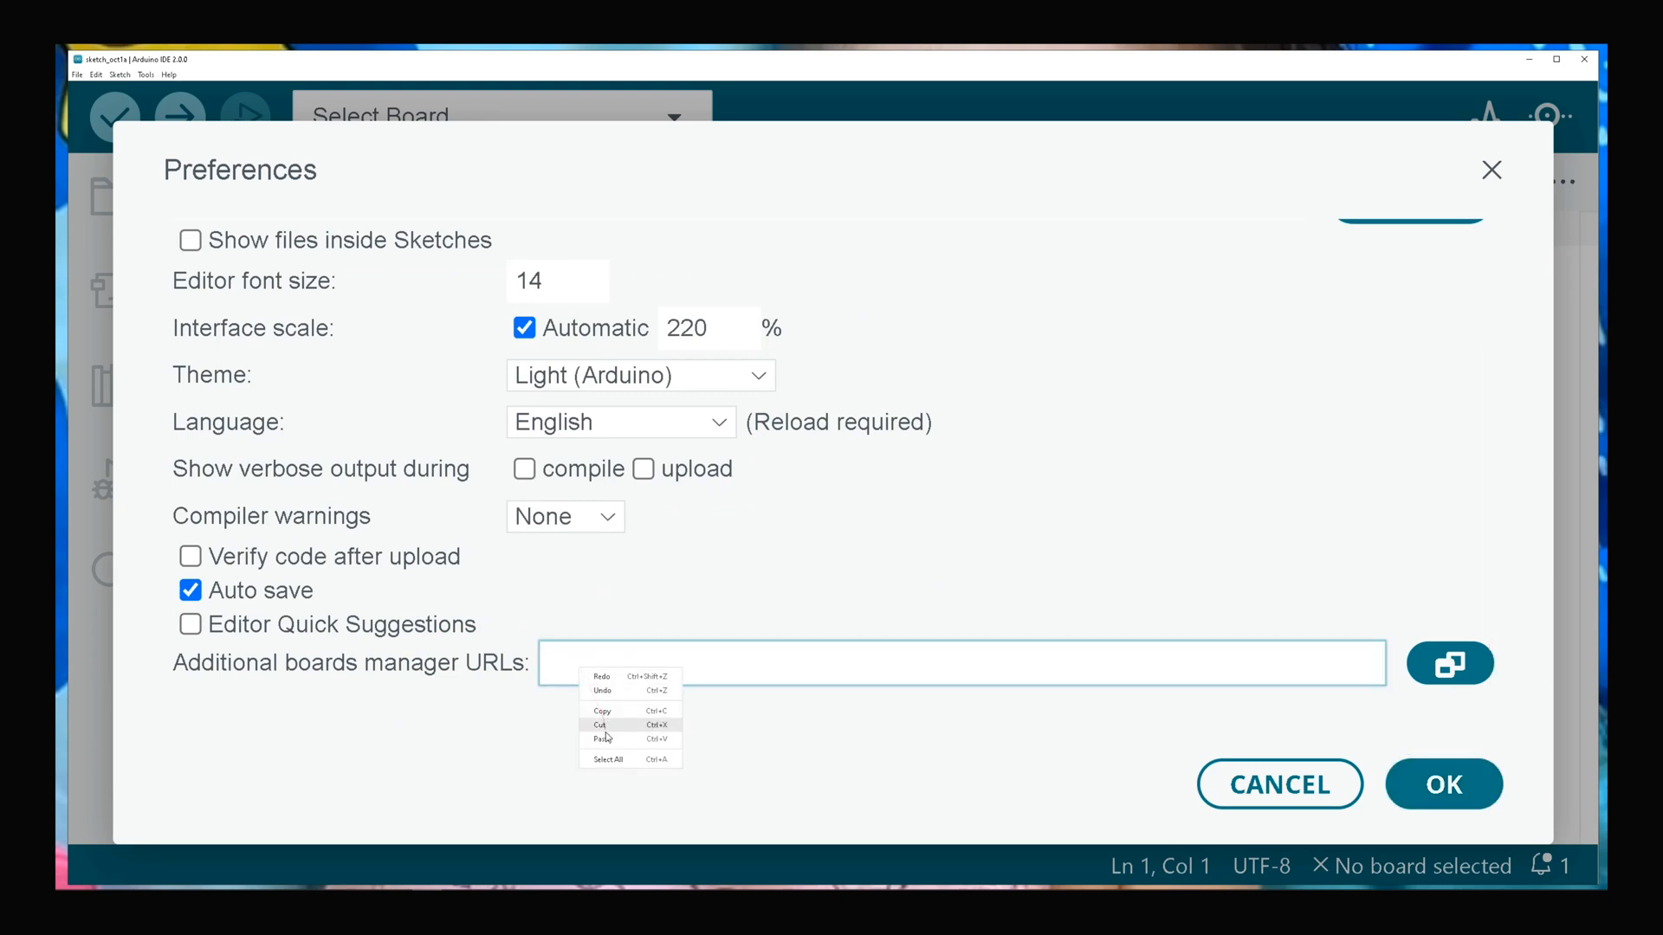
{"action": "left_click", "coordinate": [602, 739]}
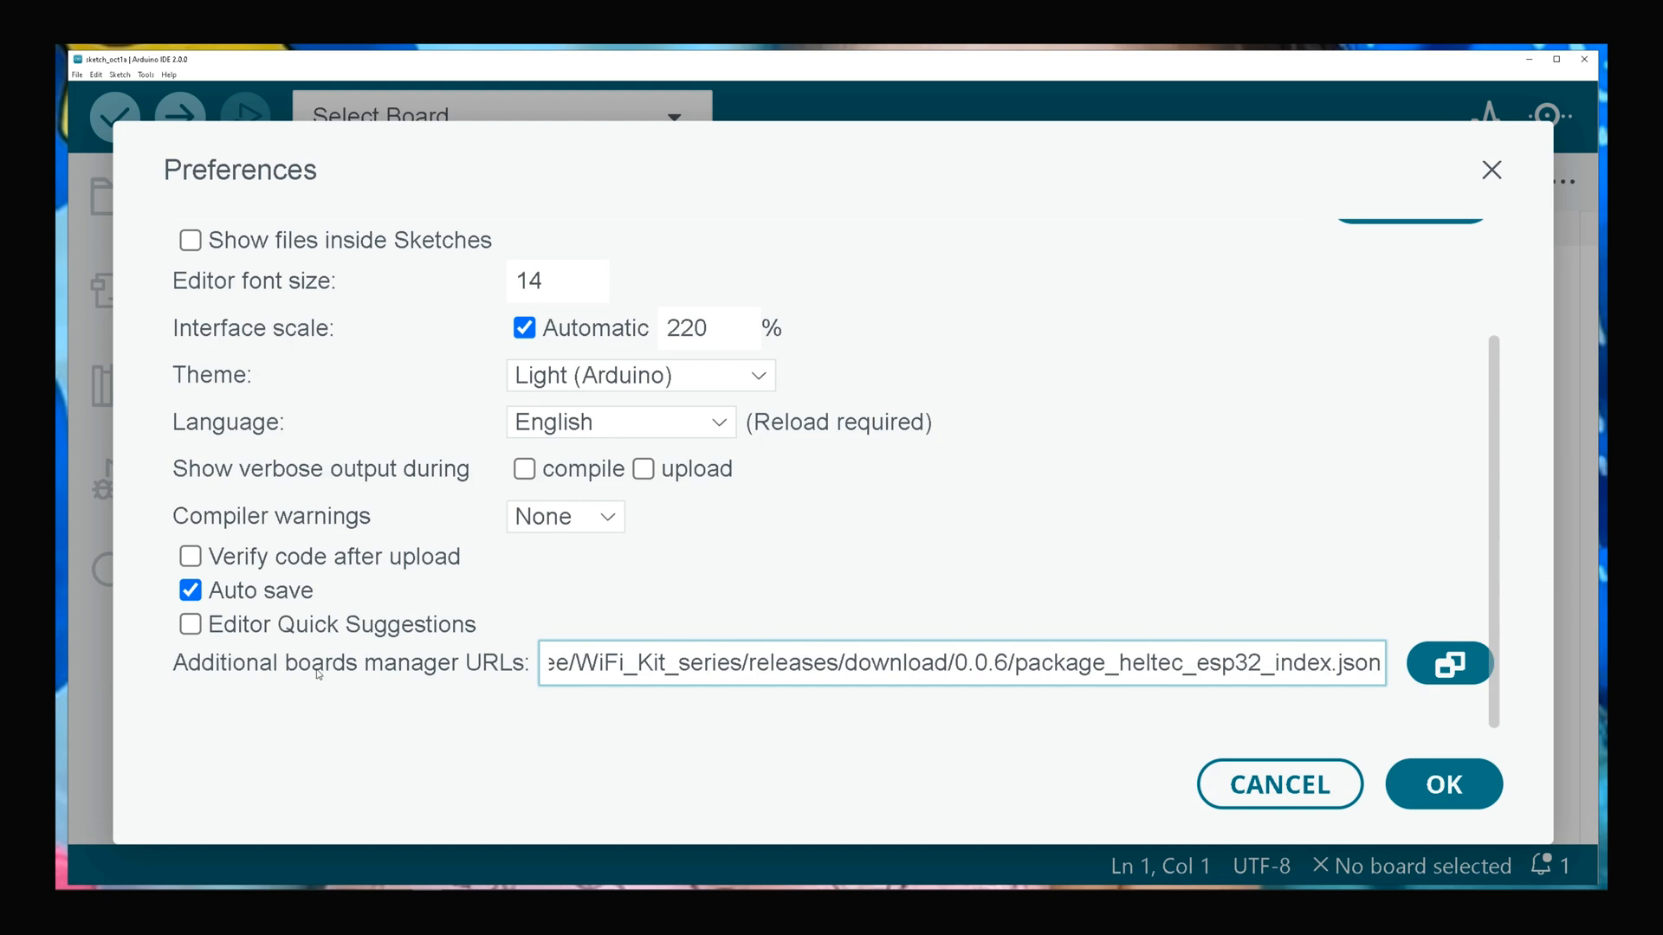
{"action": "left_click", "coordinate": [1442, 784]}
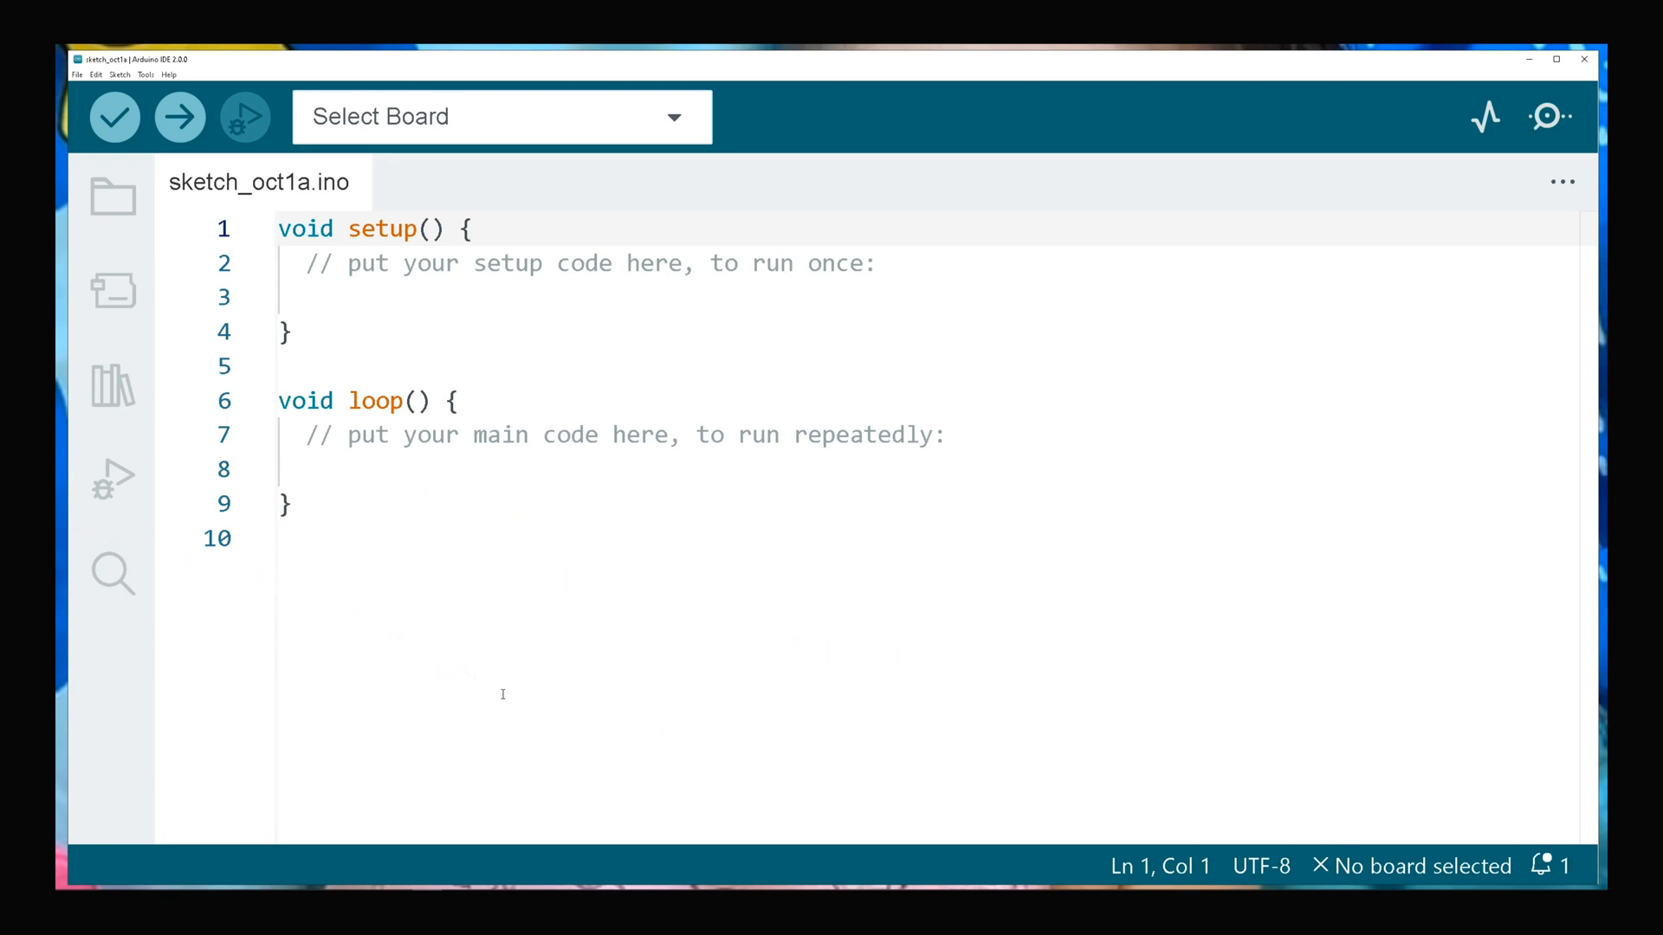
{"action": "mouse_move", "coordinate": [179, 117]}
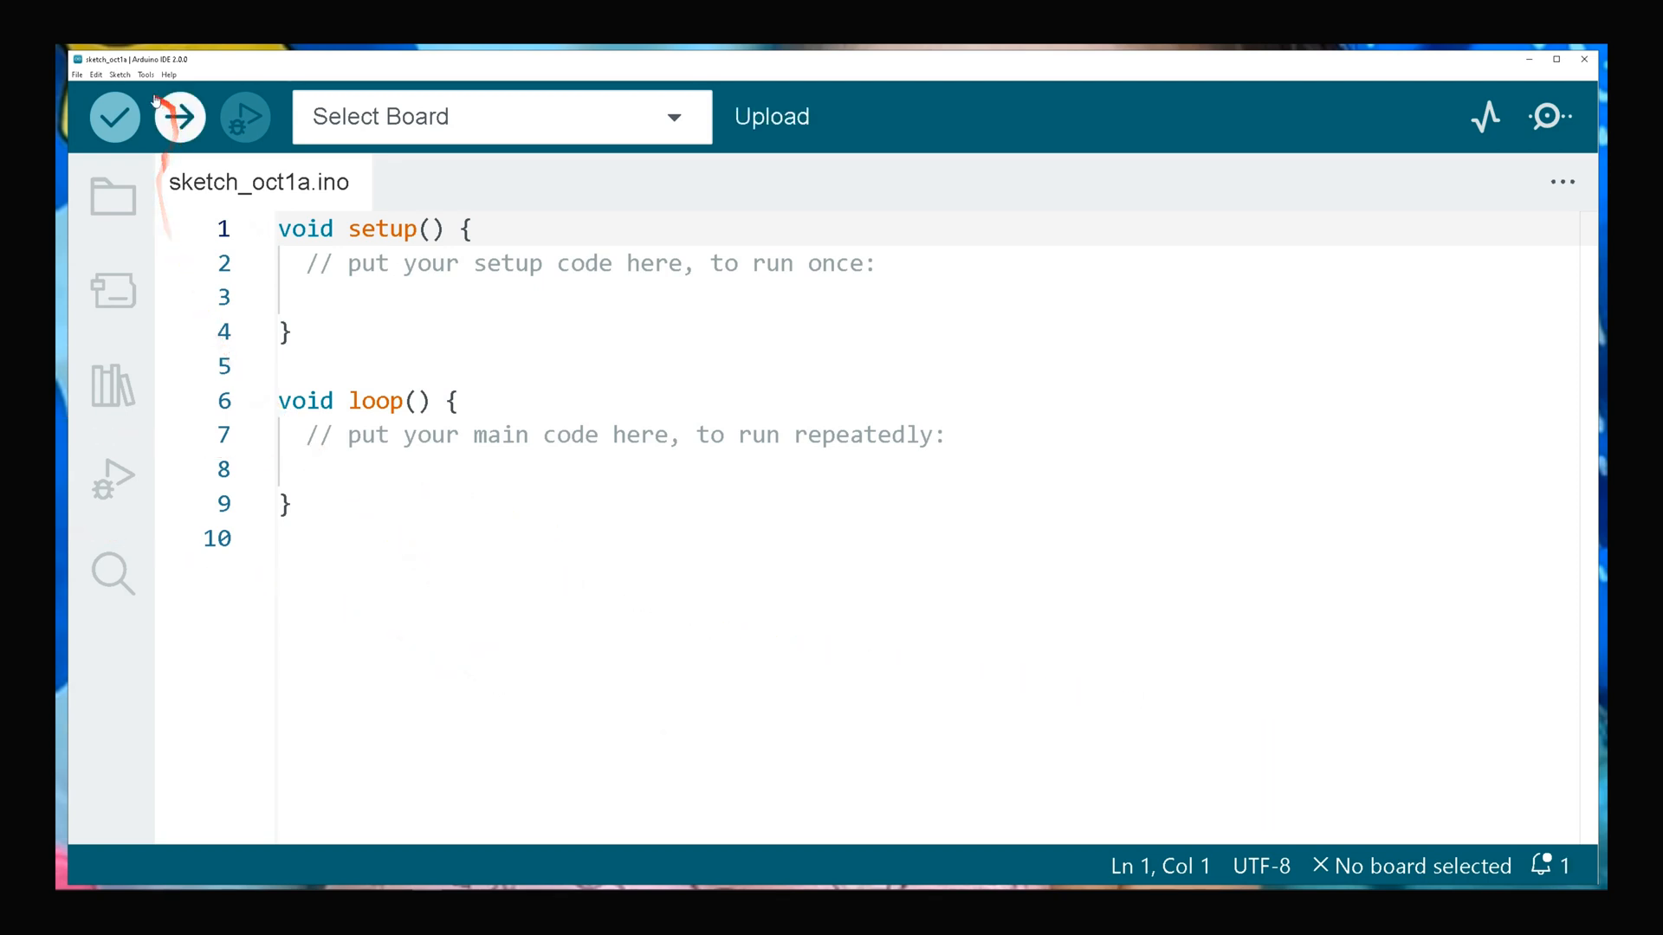
Step: Search 'heltec' in Boards Manager and install Heltec ESP32 Series Dev-boards 0.0.6
{"action": "left_click", "coordinate": [145, 74]}
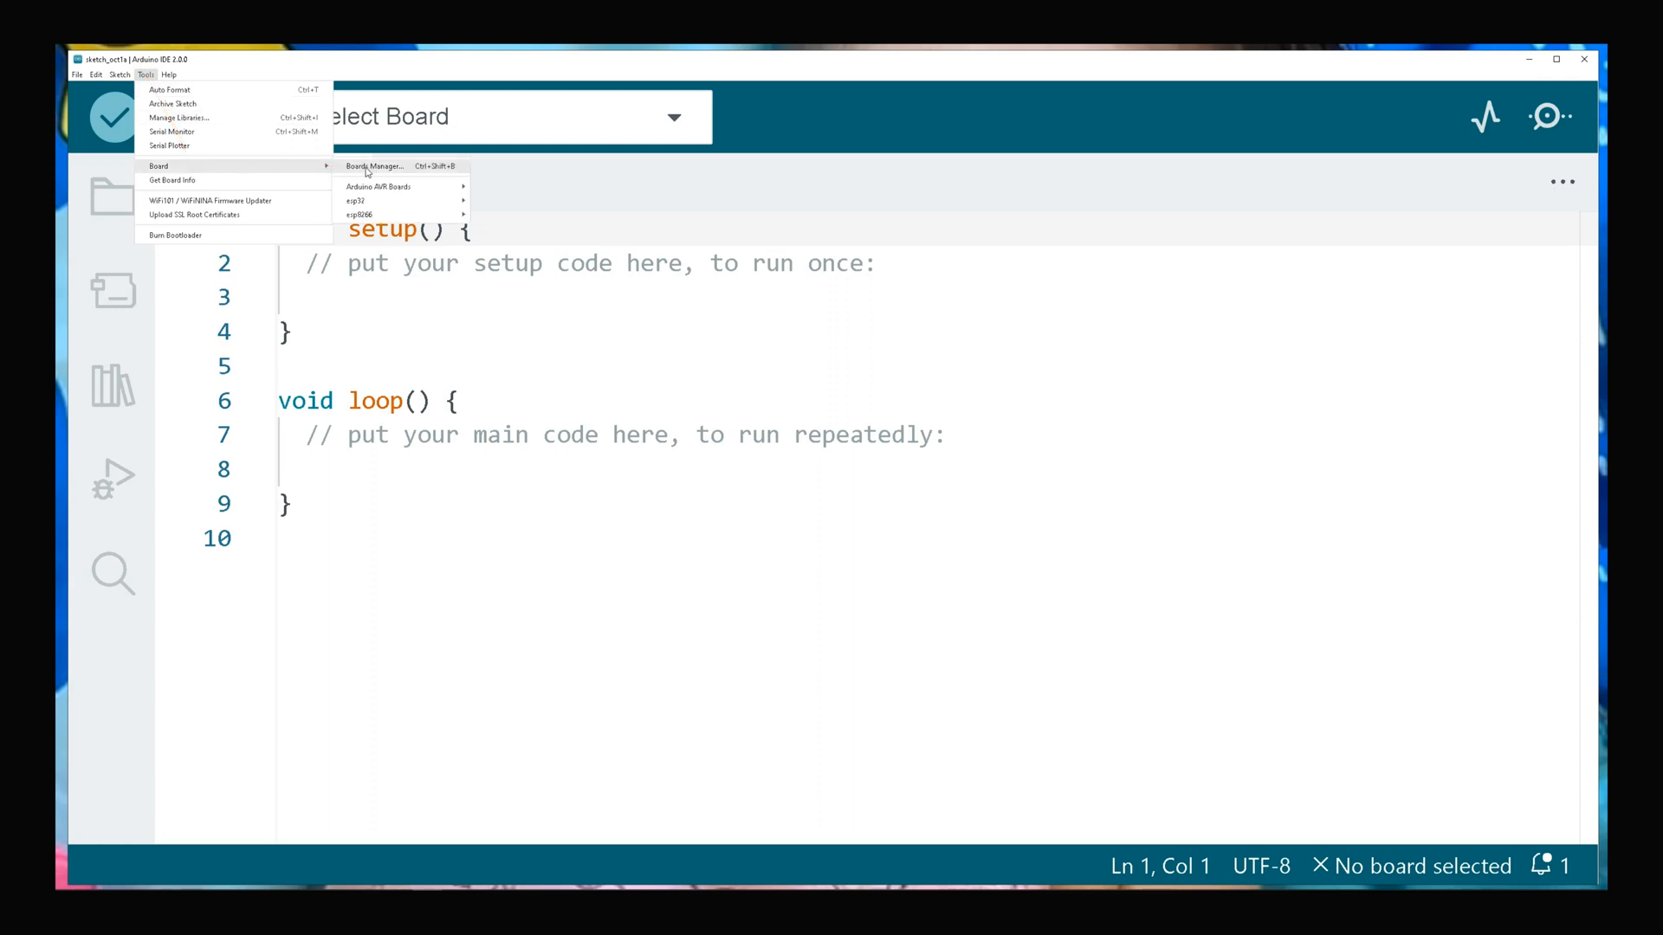
{"action": "left_click", "coordinate": [373, 165]}
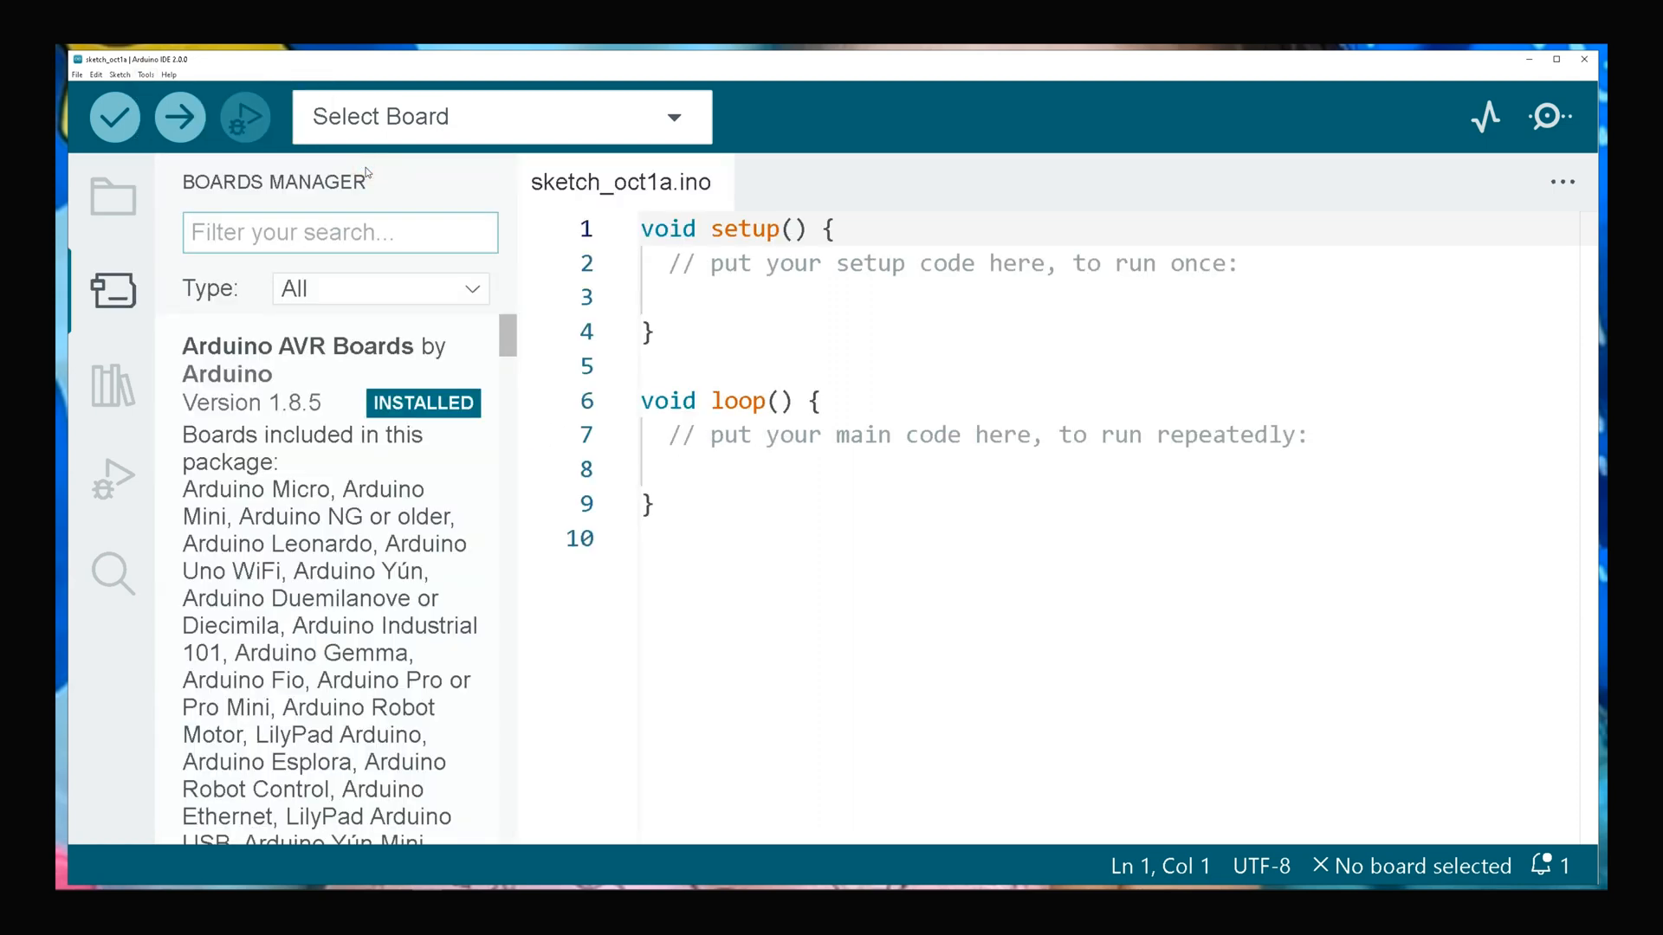
{"action": "type", "text": "he"}
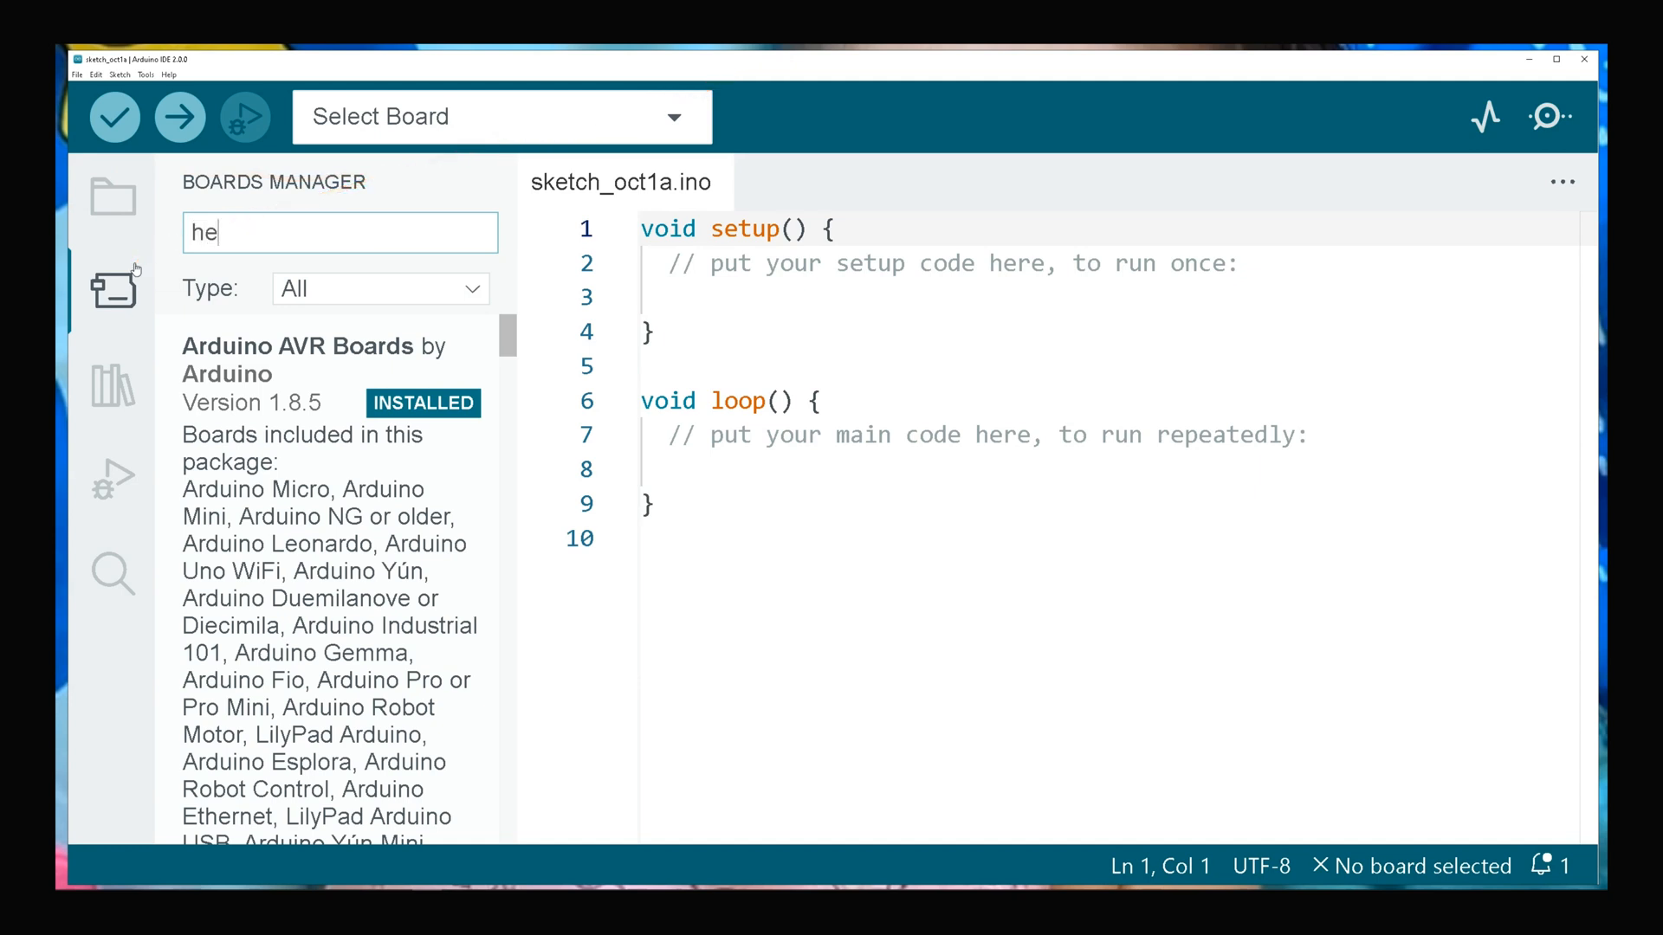
{"action": "type", "text": "ltec"}
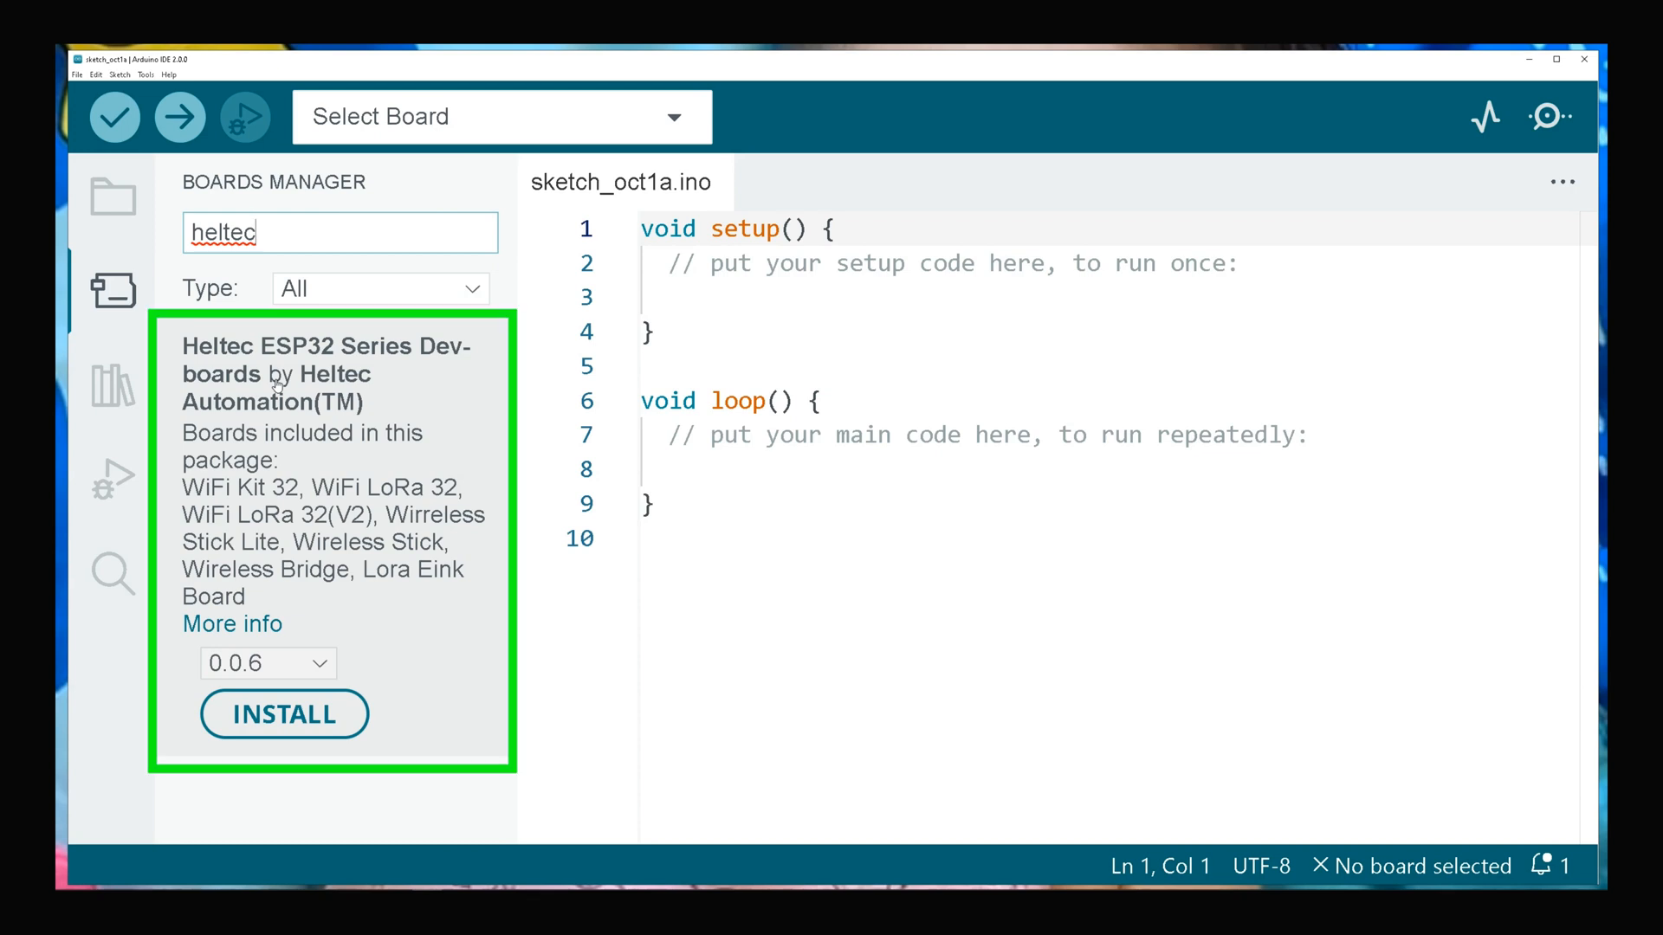
{"action": "mouse_move", "coordinate": [274, 512]}
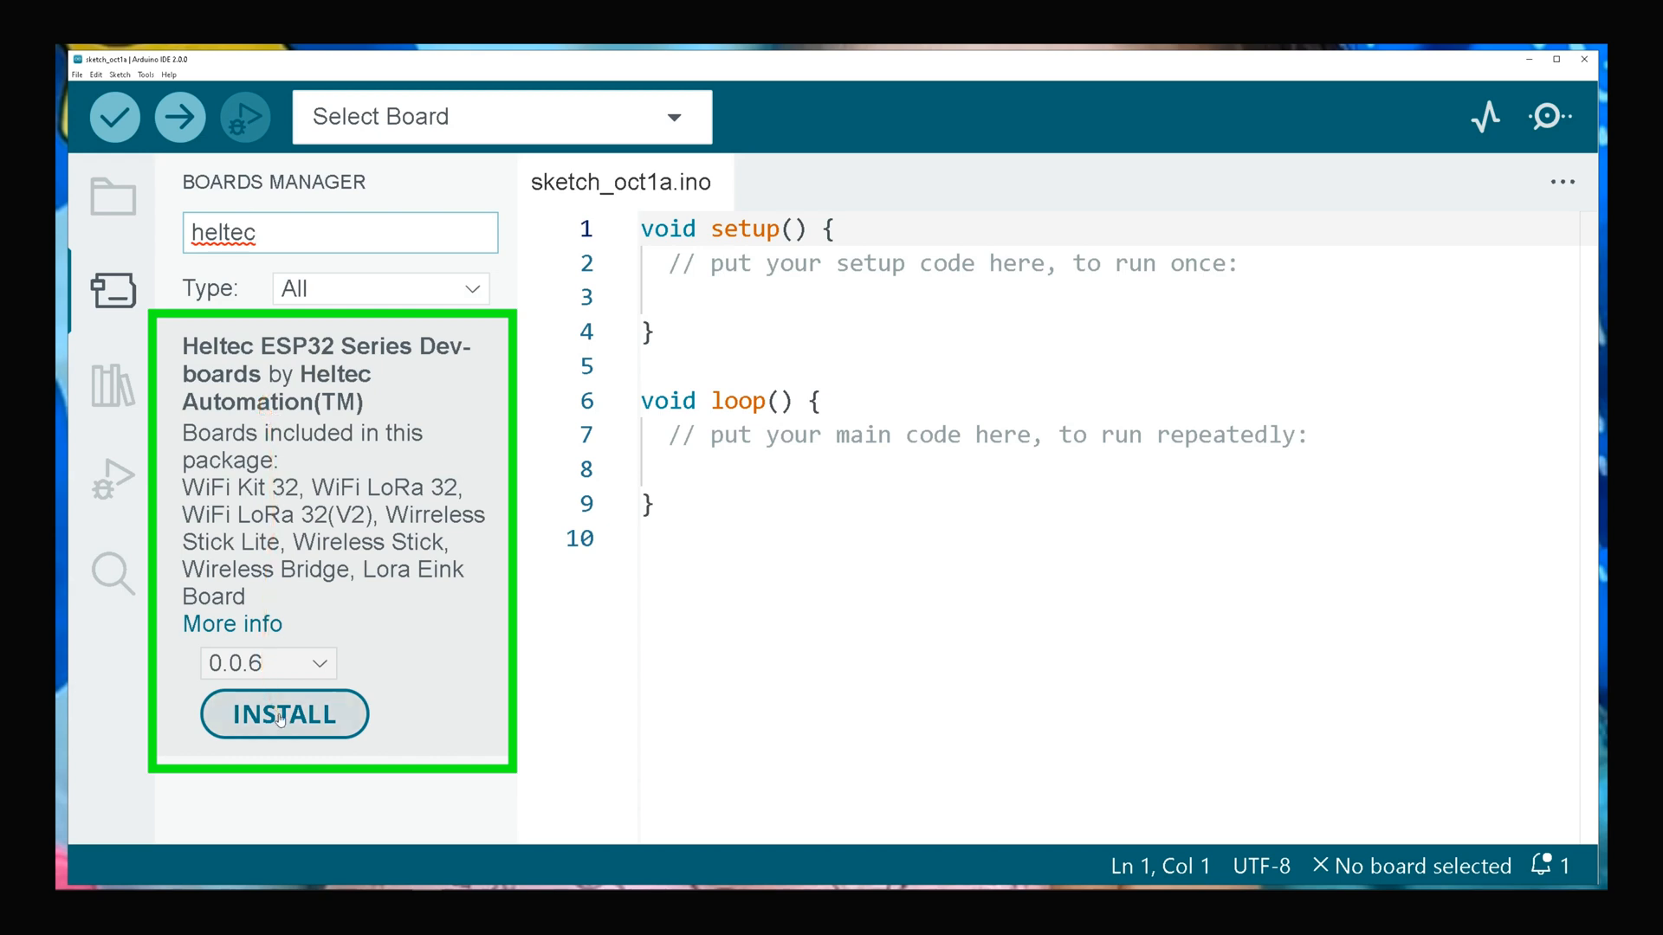
{"action": "left_click", "coordinate": [283, 714]}
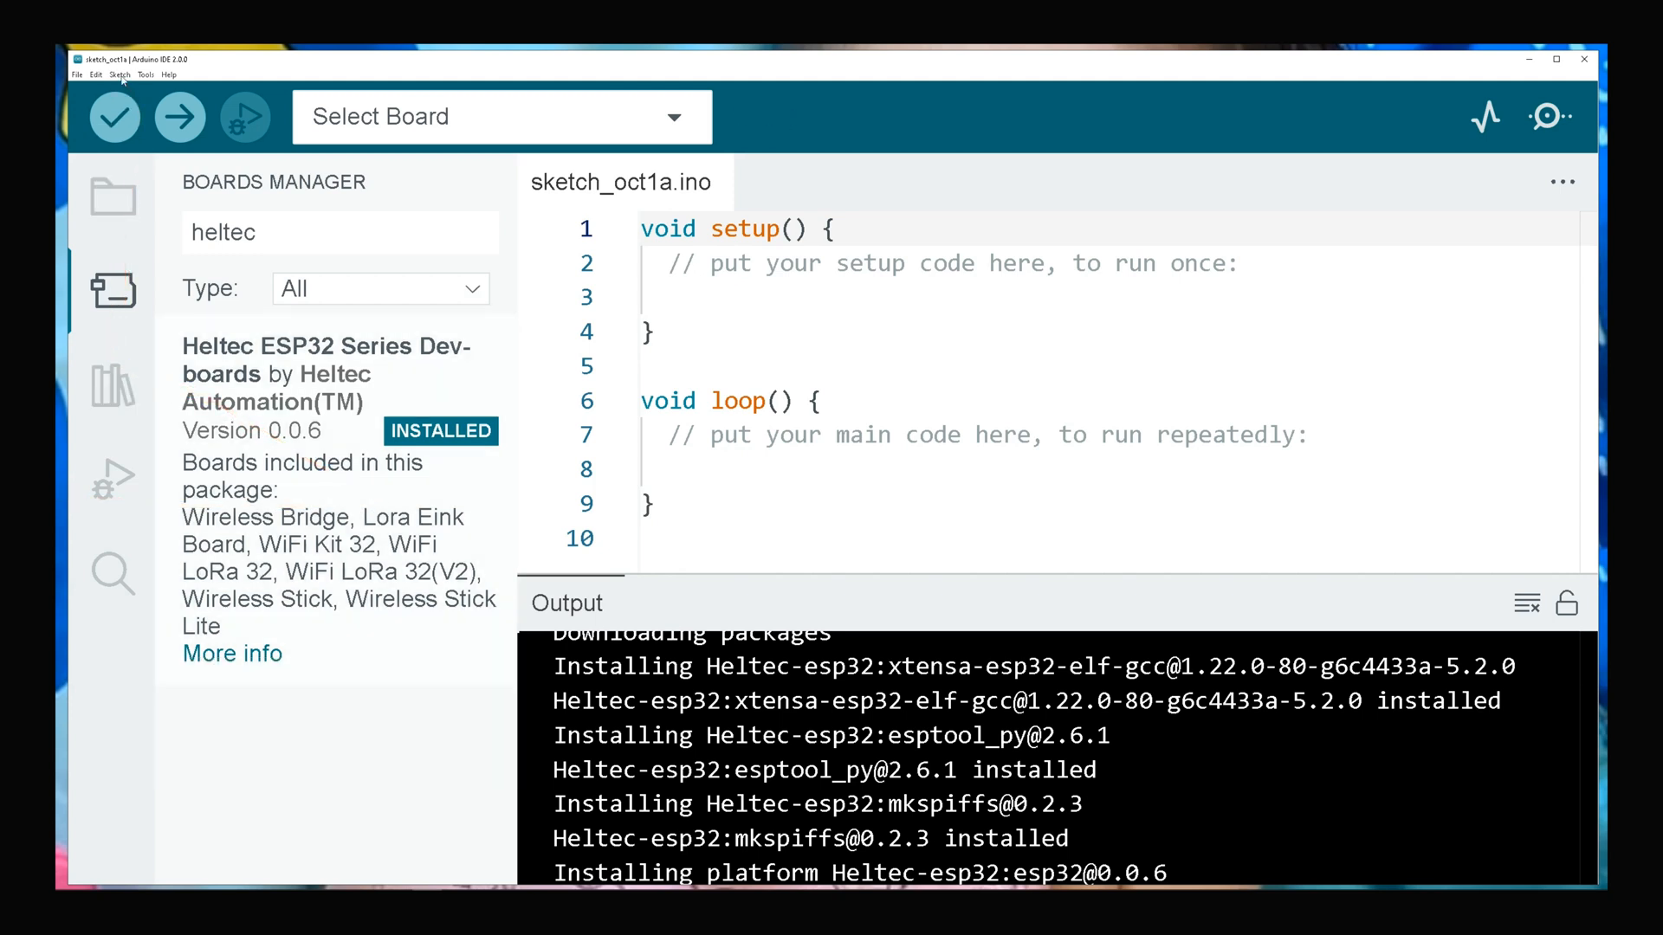
Step: Search 'helte' in Library Manager, install Heltec ESP32 Dev-Boards 1.1.1, and dismiss the notice
{"action": "left_click", "coordinate": [118, 74]}
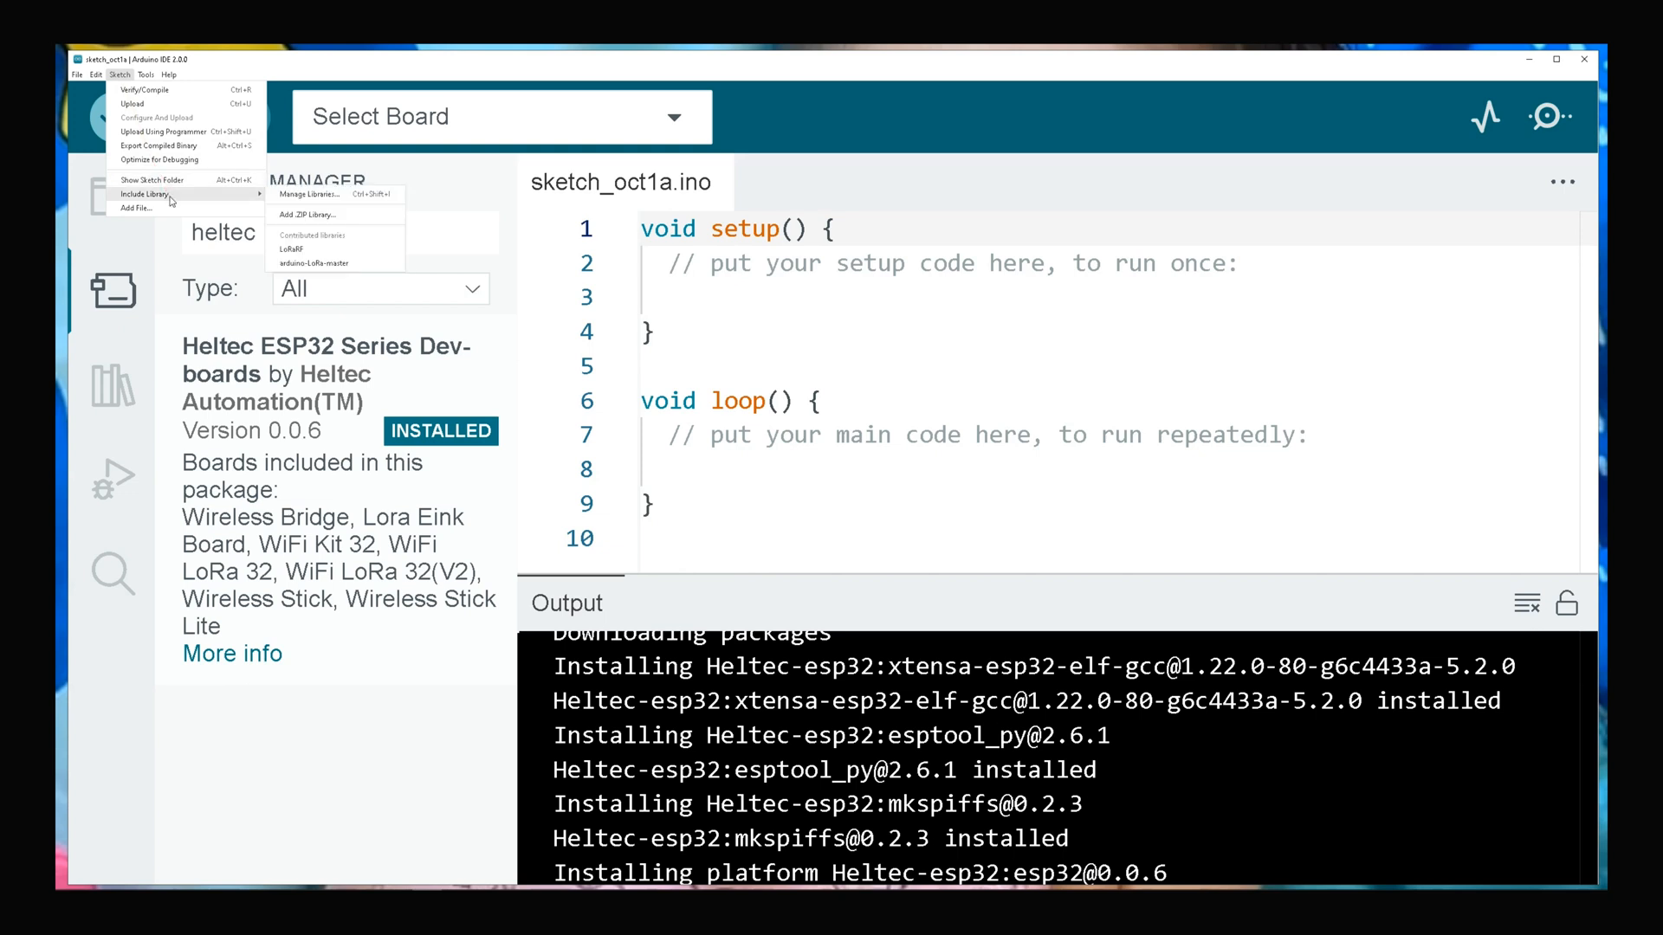
{"action": "mouse_move", "coordinate": [308, 194]}
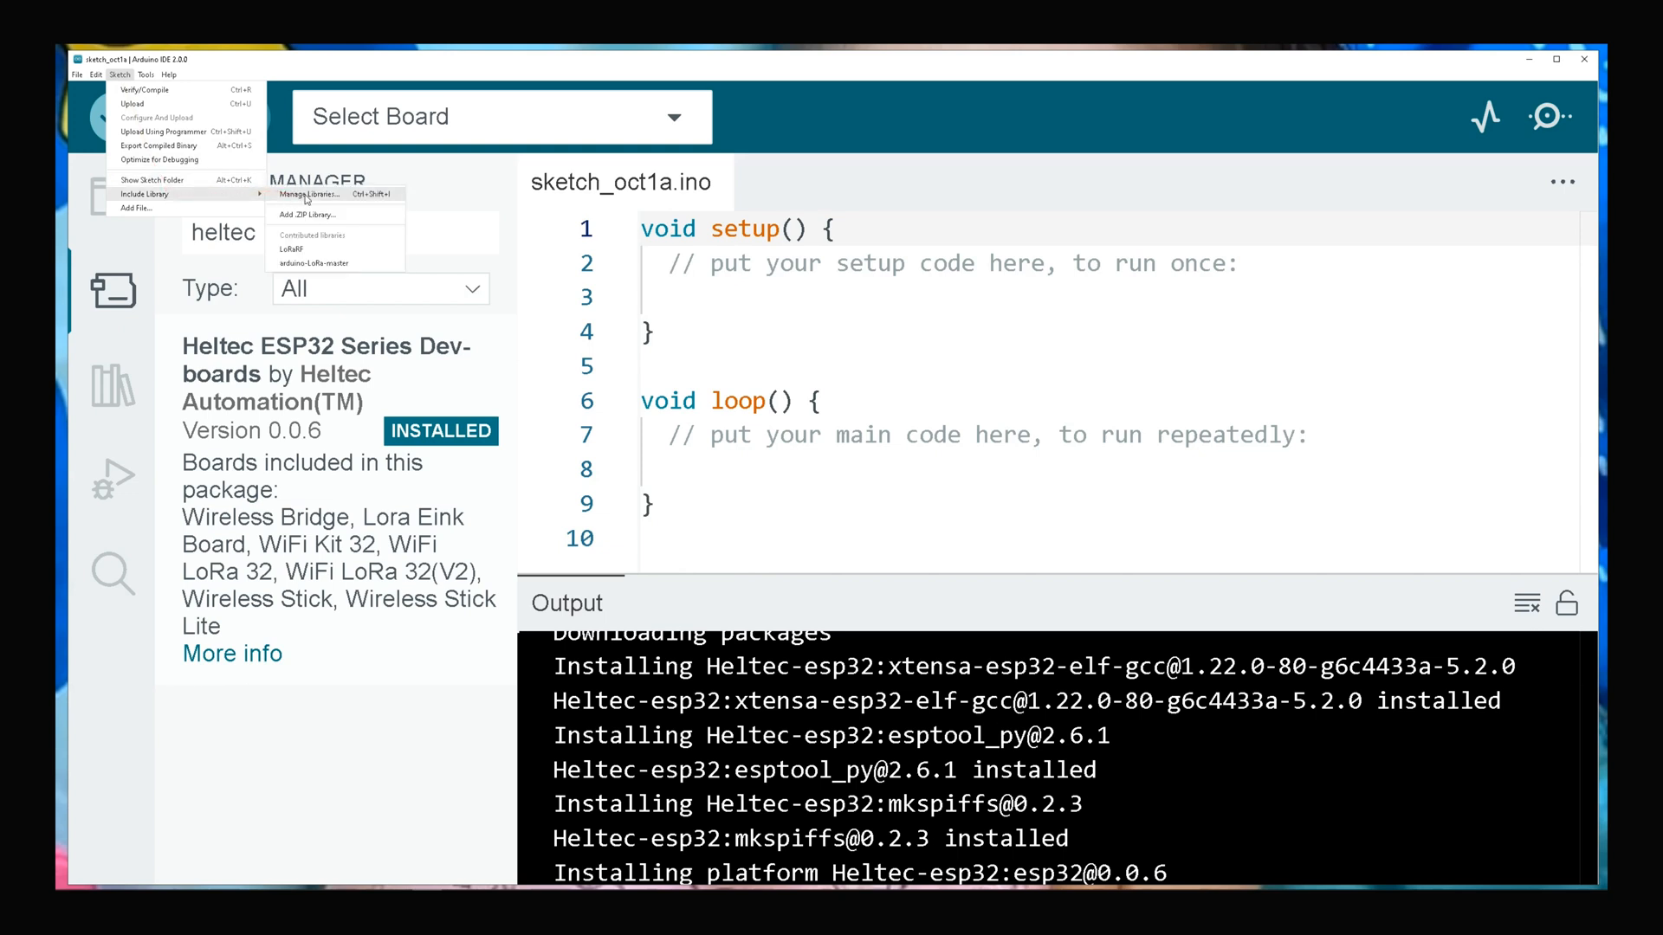
{"action": "left_click", "coordinate": [274, 181]}
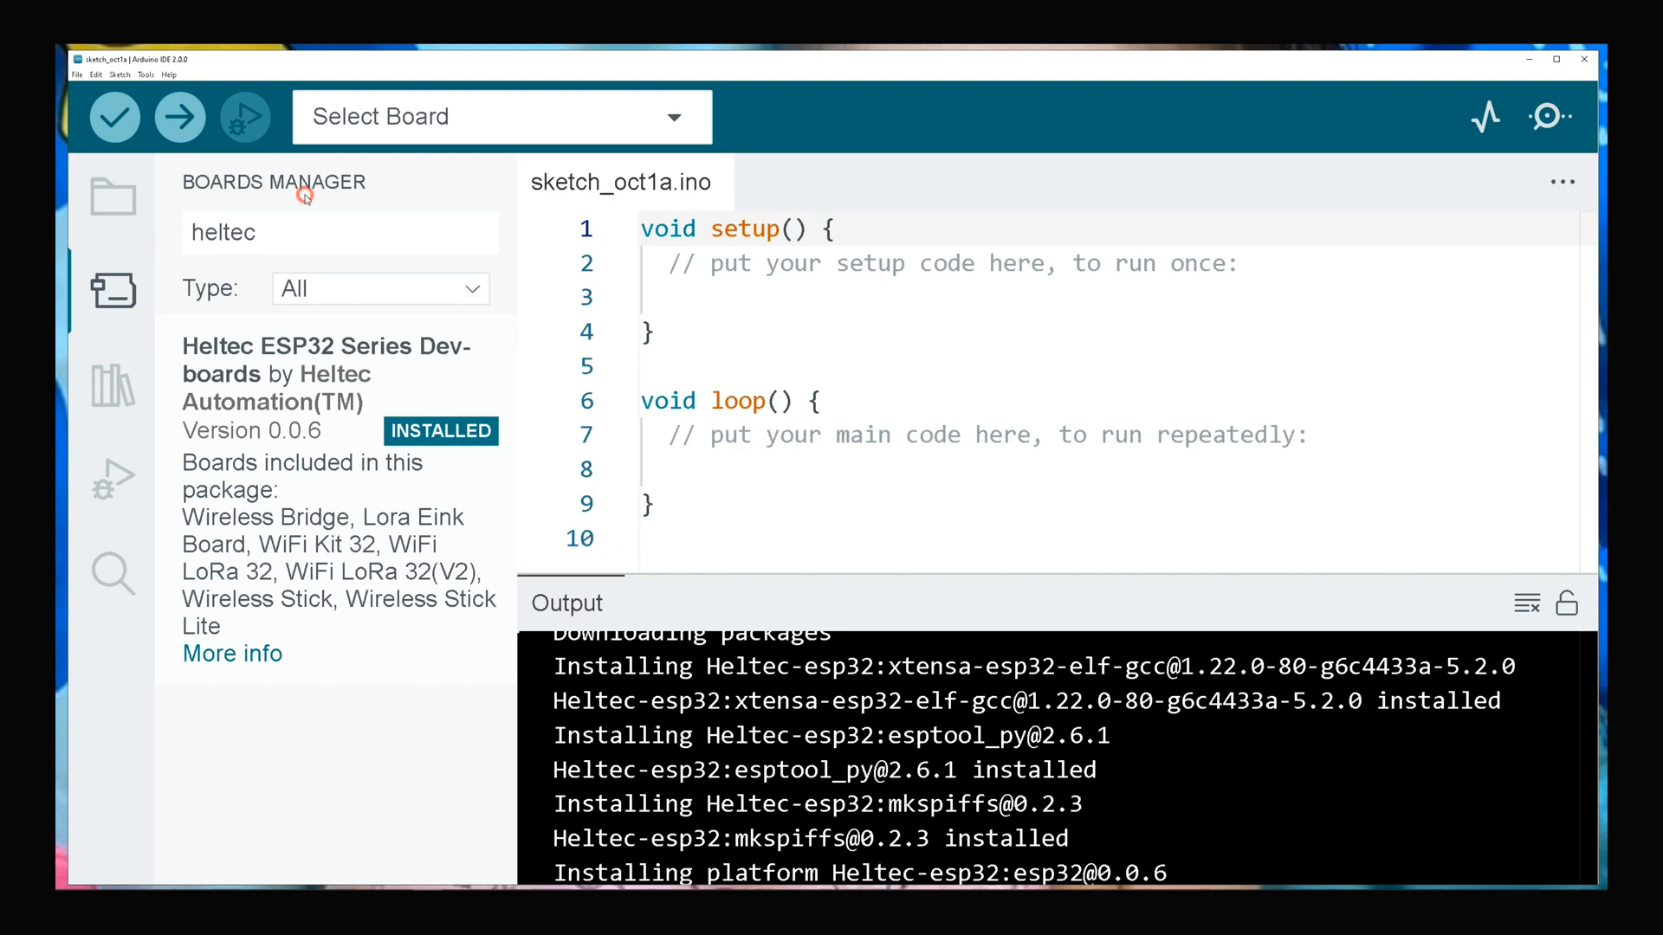
{"action": "left_click", "coordinate": [112, 384]}
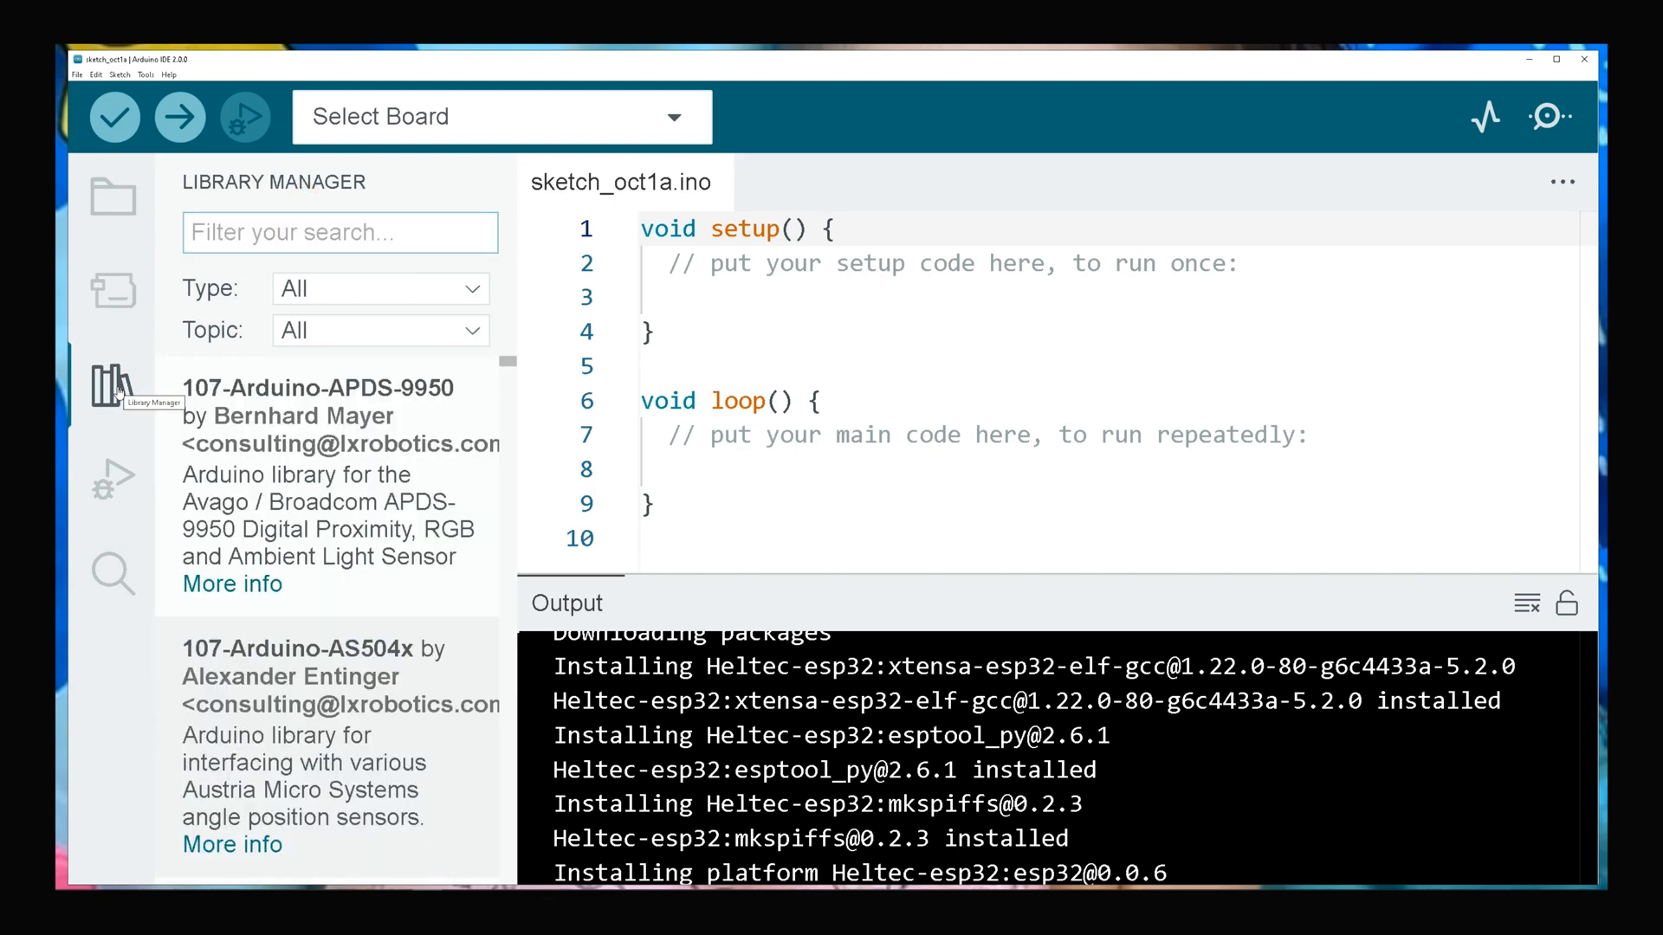
{"action": "type", "text": "heltec"}
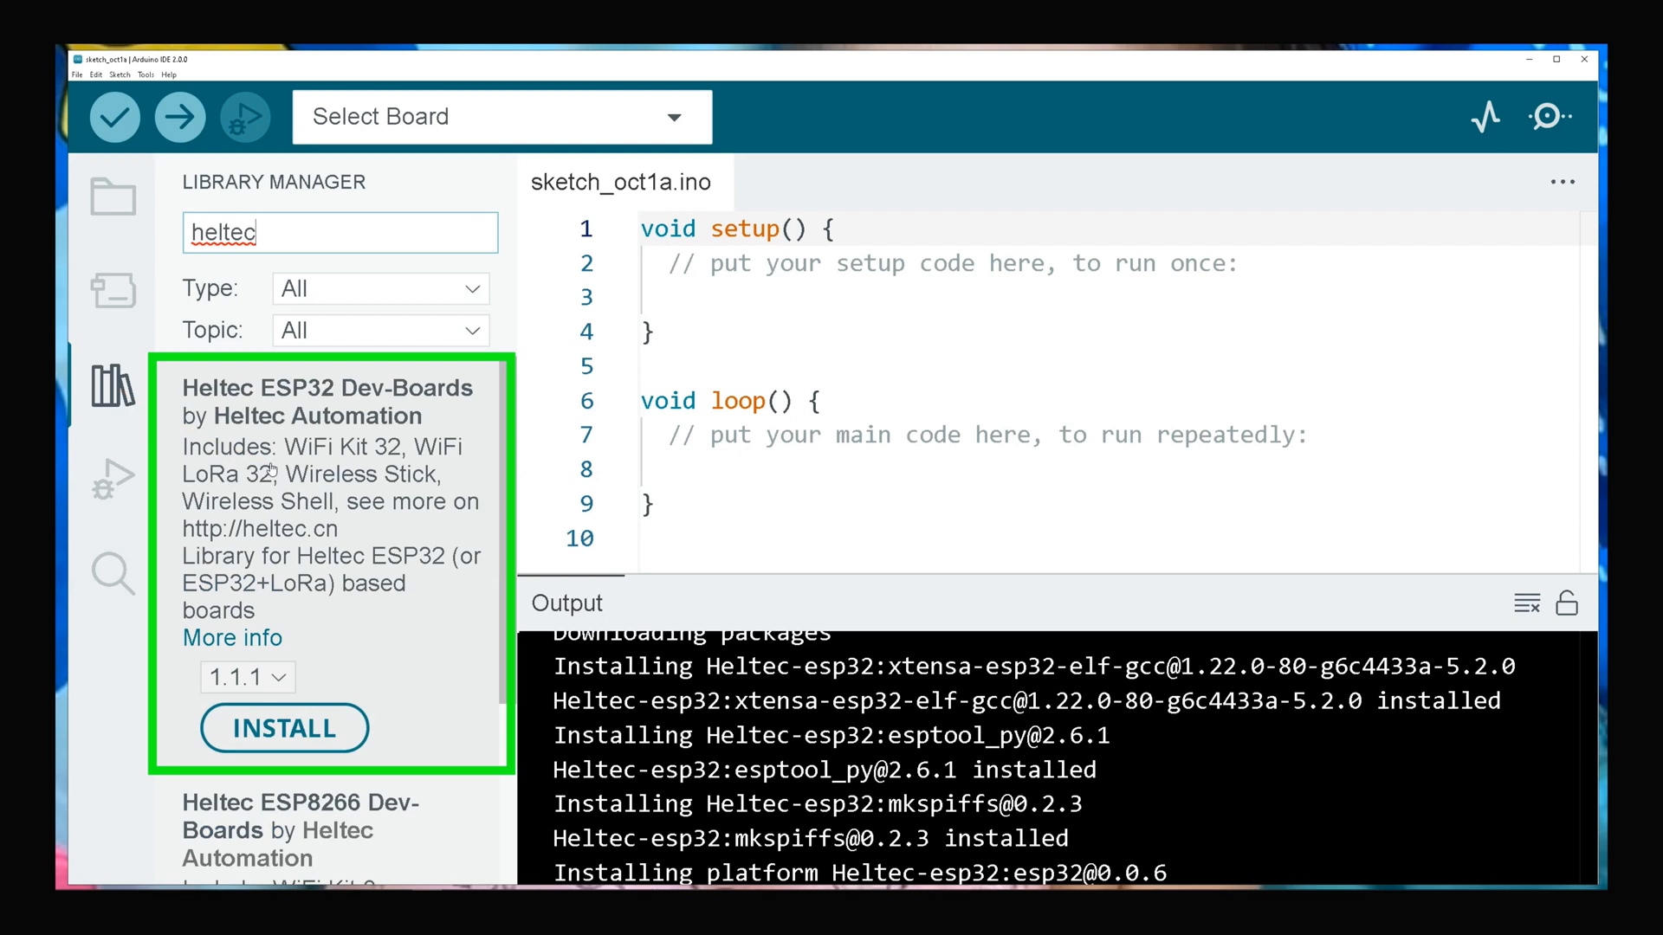
{"action": "mouse_move", "coordinate": [284, 728]}
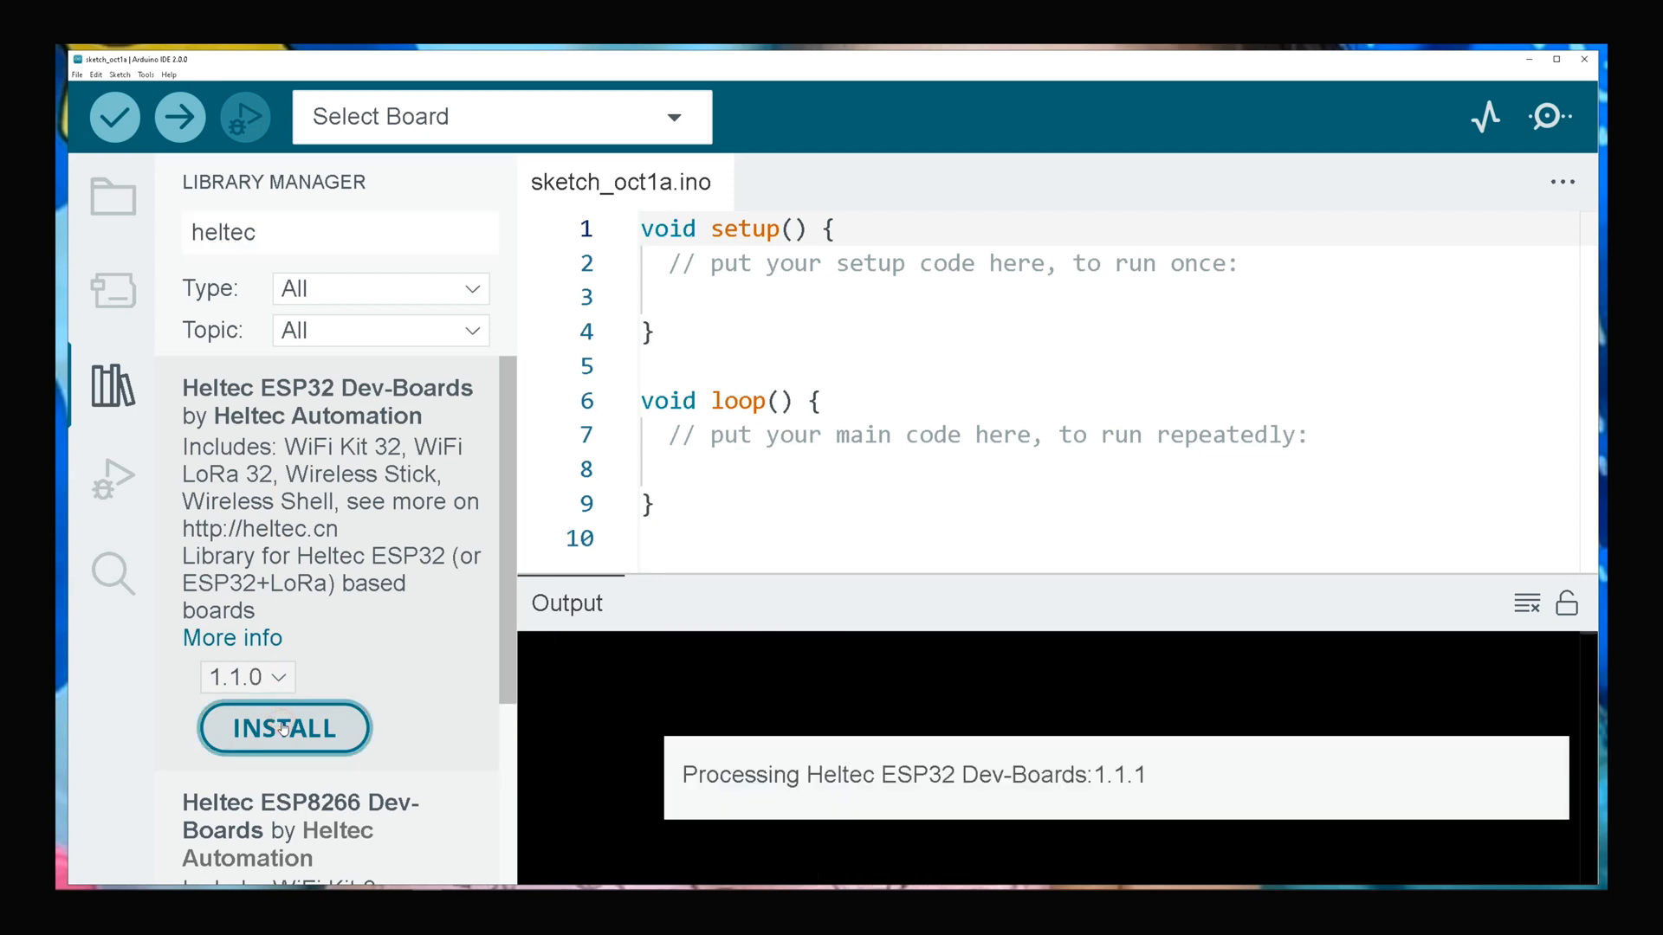
{"action": "left_click", "coordinate": [283, 729]}
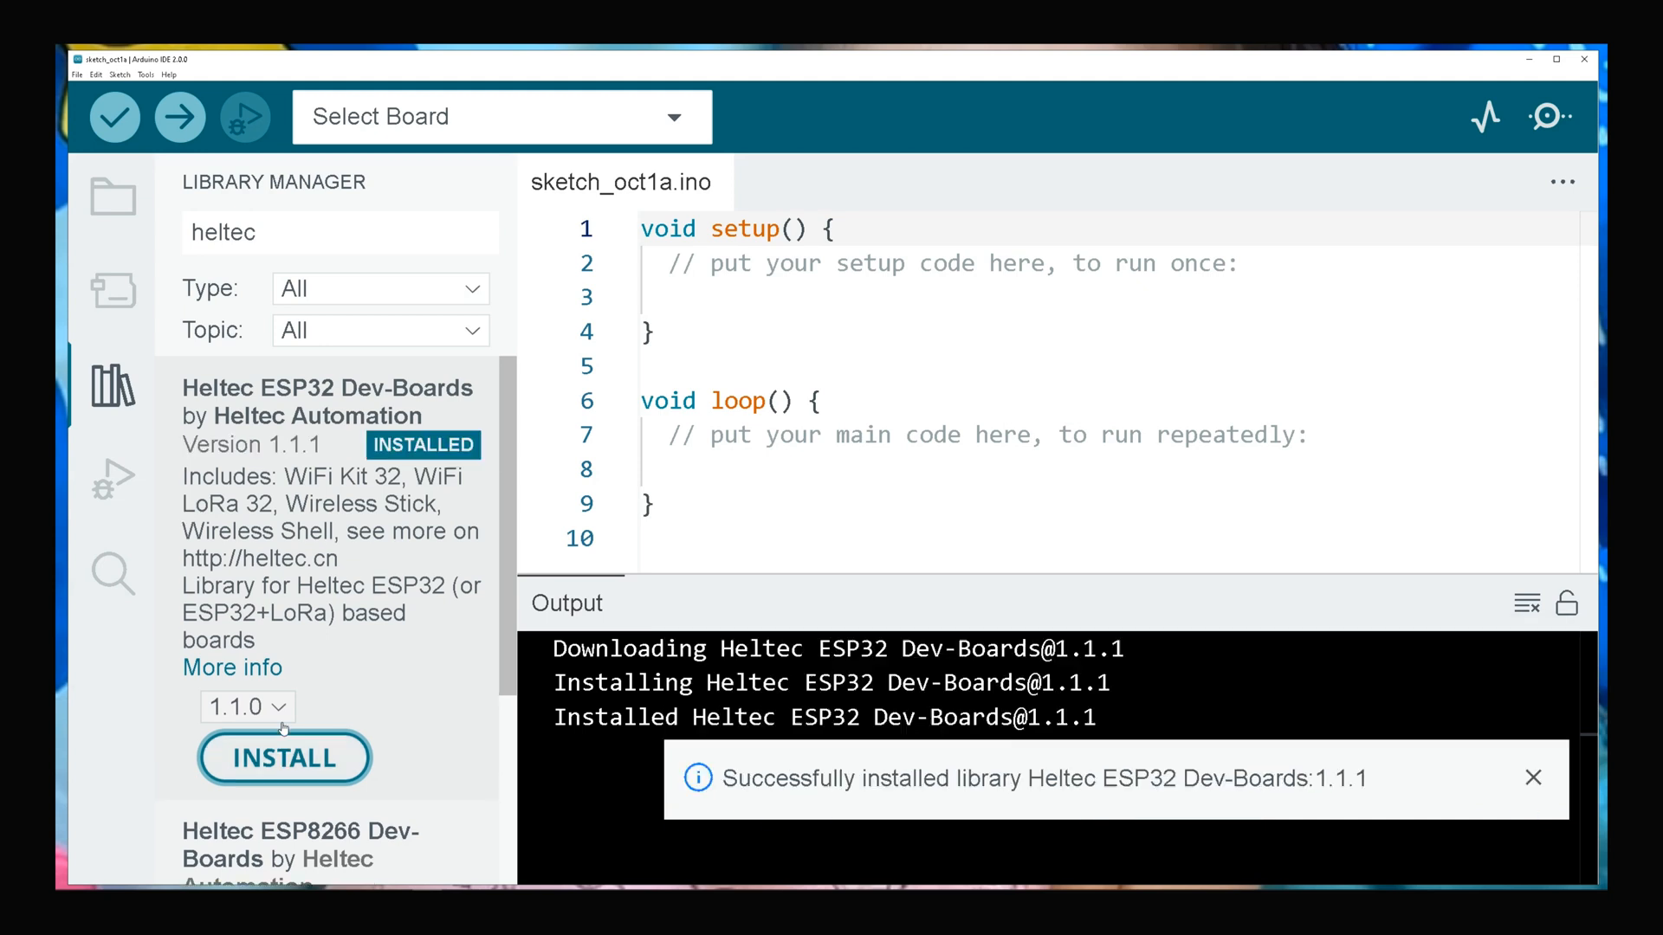
{"action": "left_click", "coordinate": [1534, 778]}
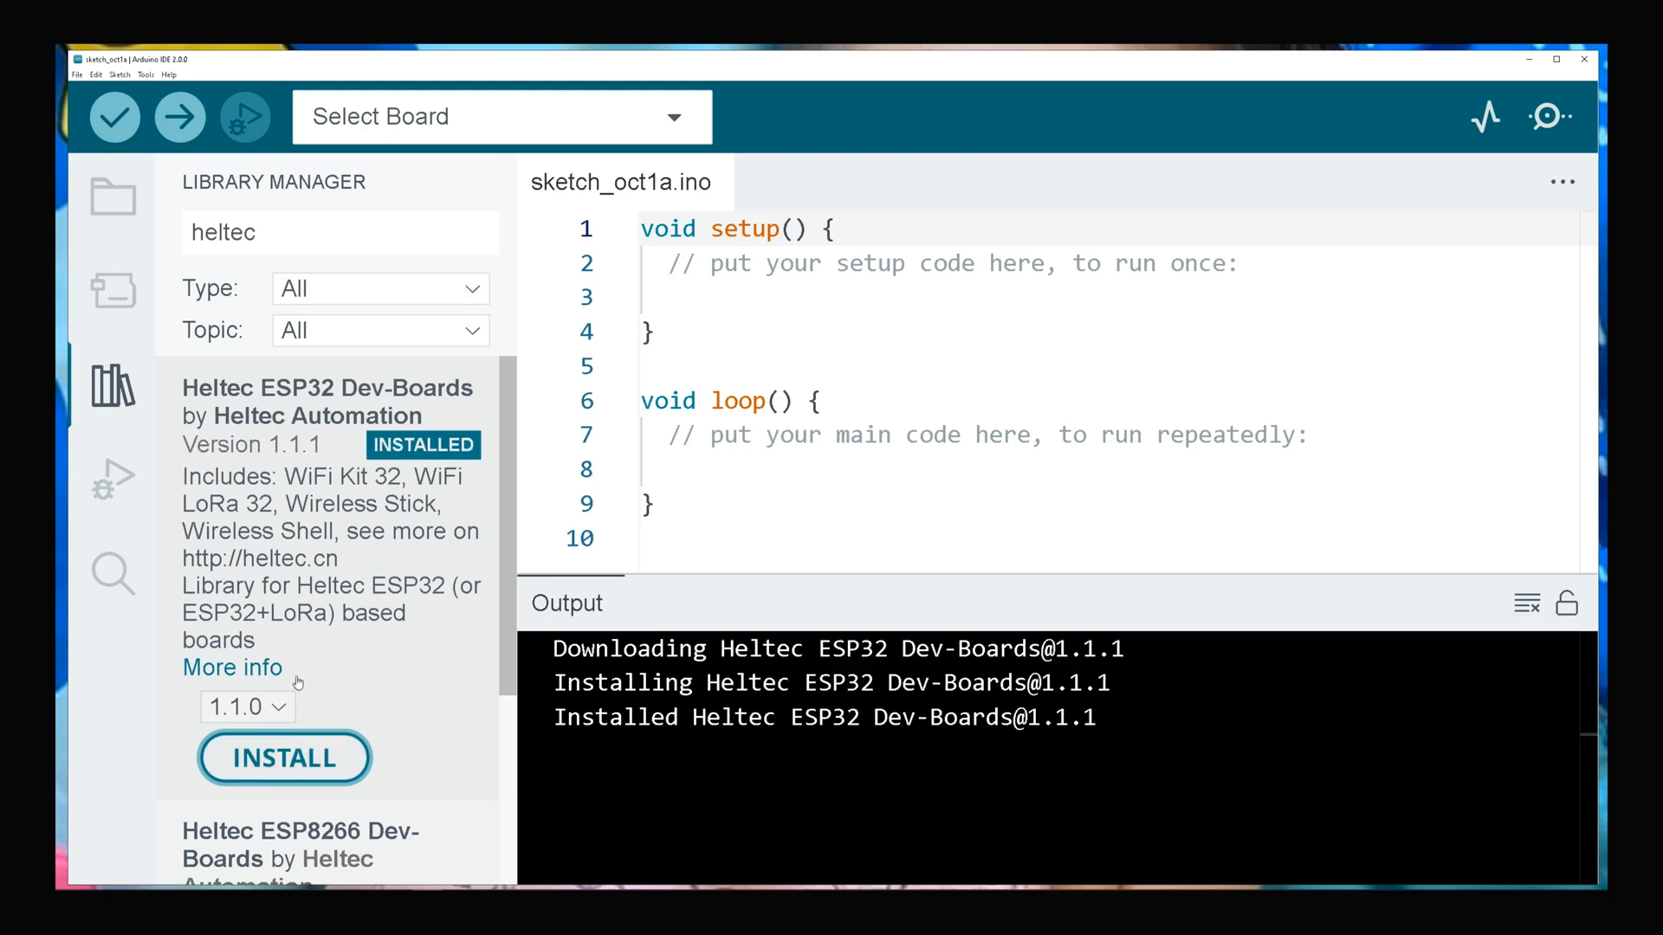
Step: Install the Heltec ESP8266 Dev-Boards 1.0.3 library from the Library Manager list
{"action": "scroll", "scroll_direction": "down", "scroll_amount": 3}
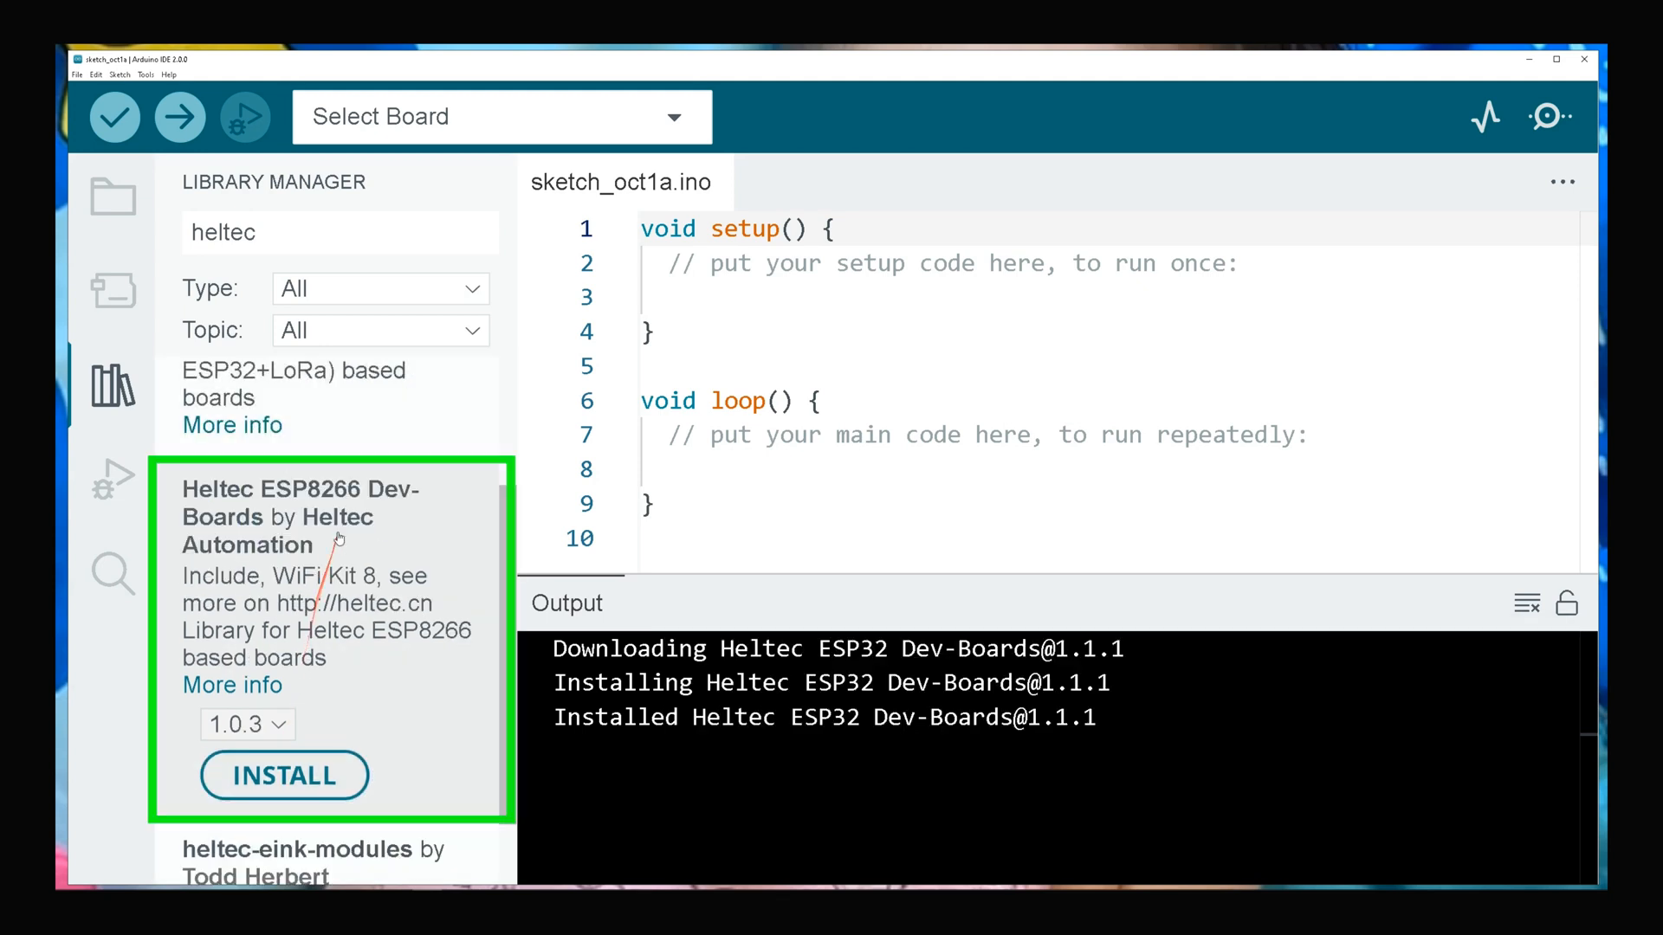
{"action": "mouse_move", "coordinate": [321, 527]}
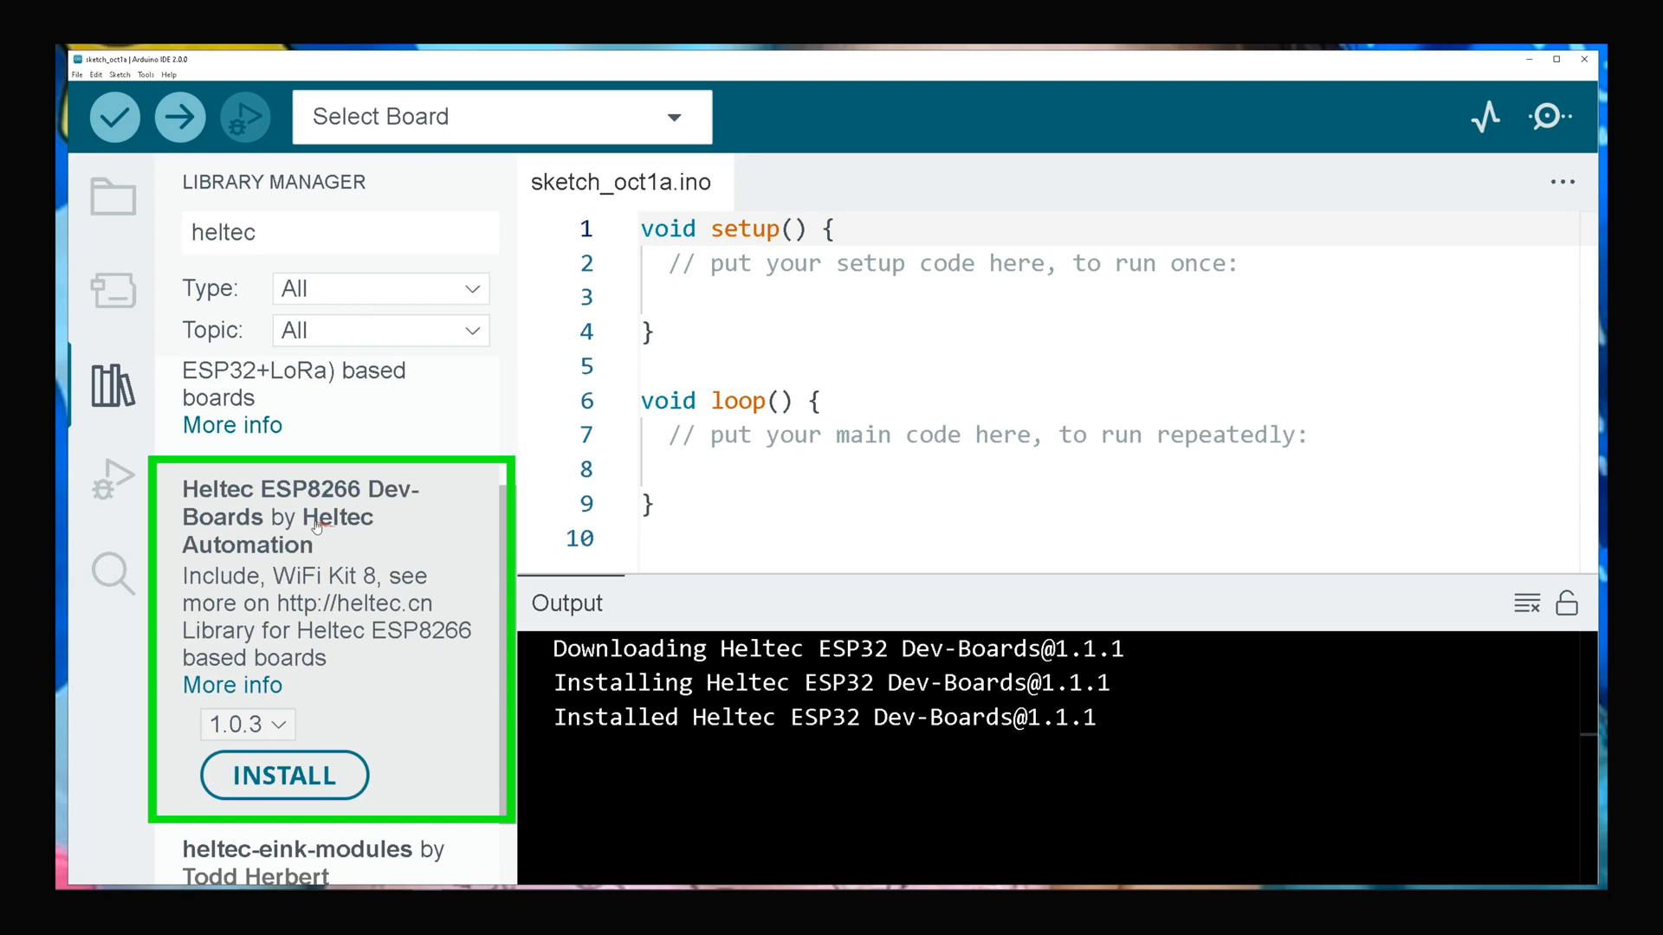
{"action": "mouse_move", "coordinate": [307, 670]}
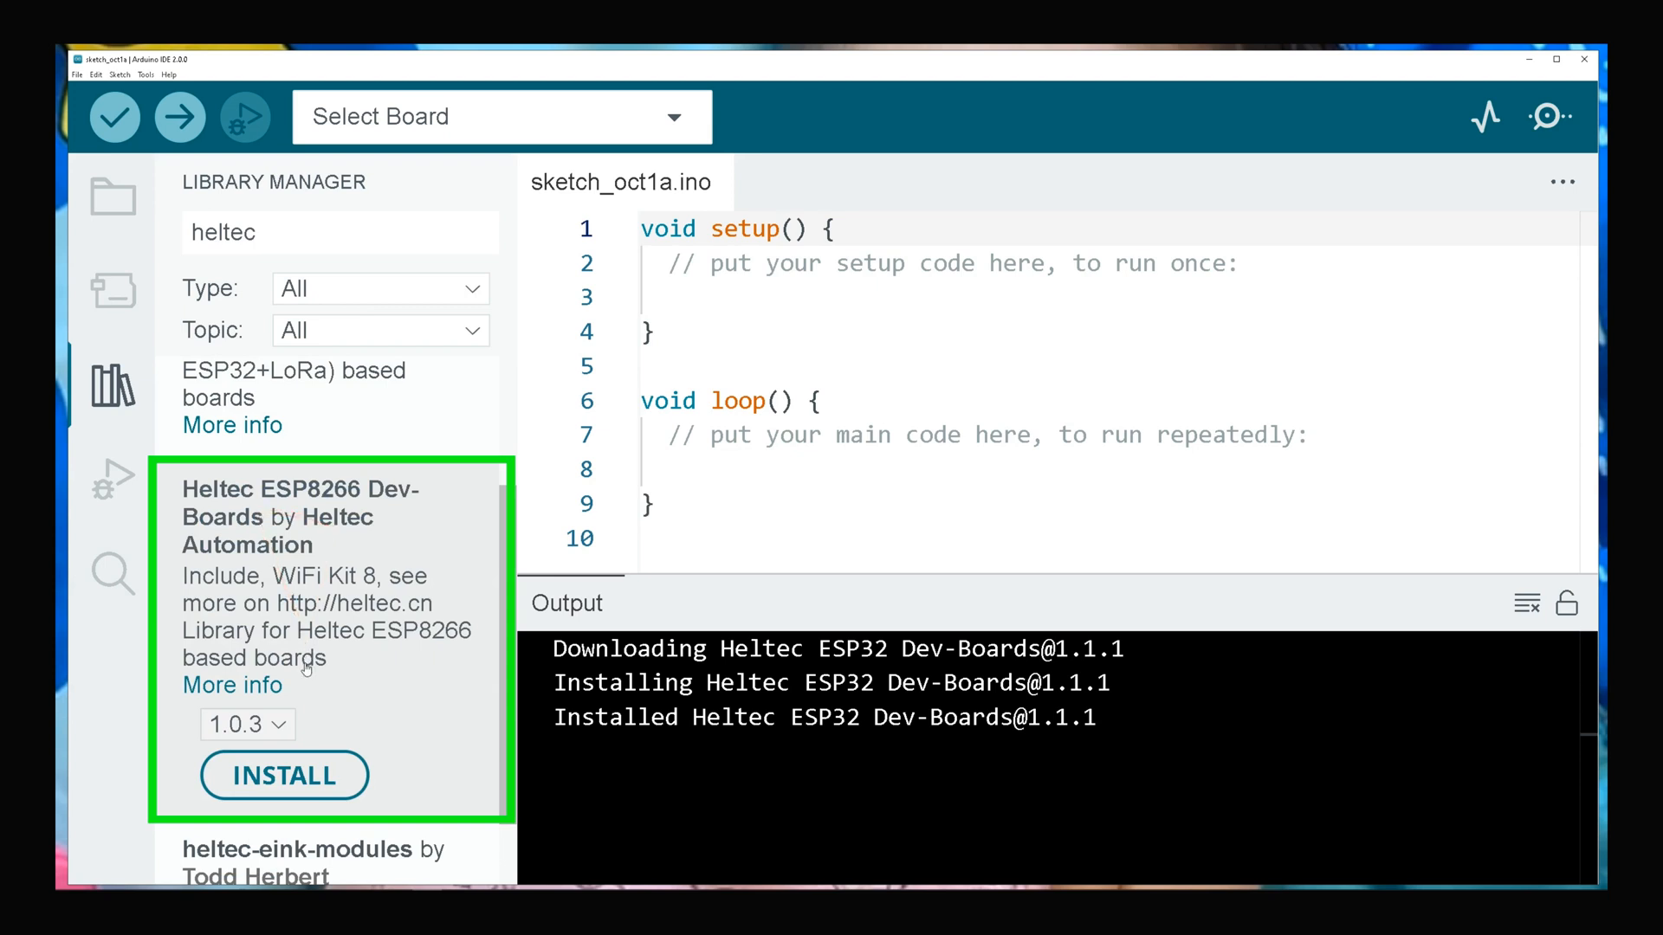
{"action": "left_click", "coordinate": [283, 776]}
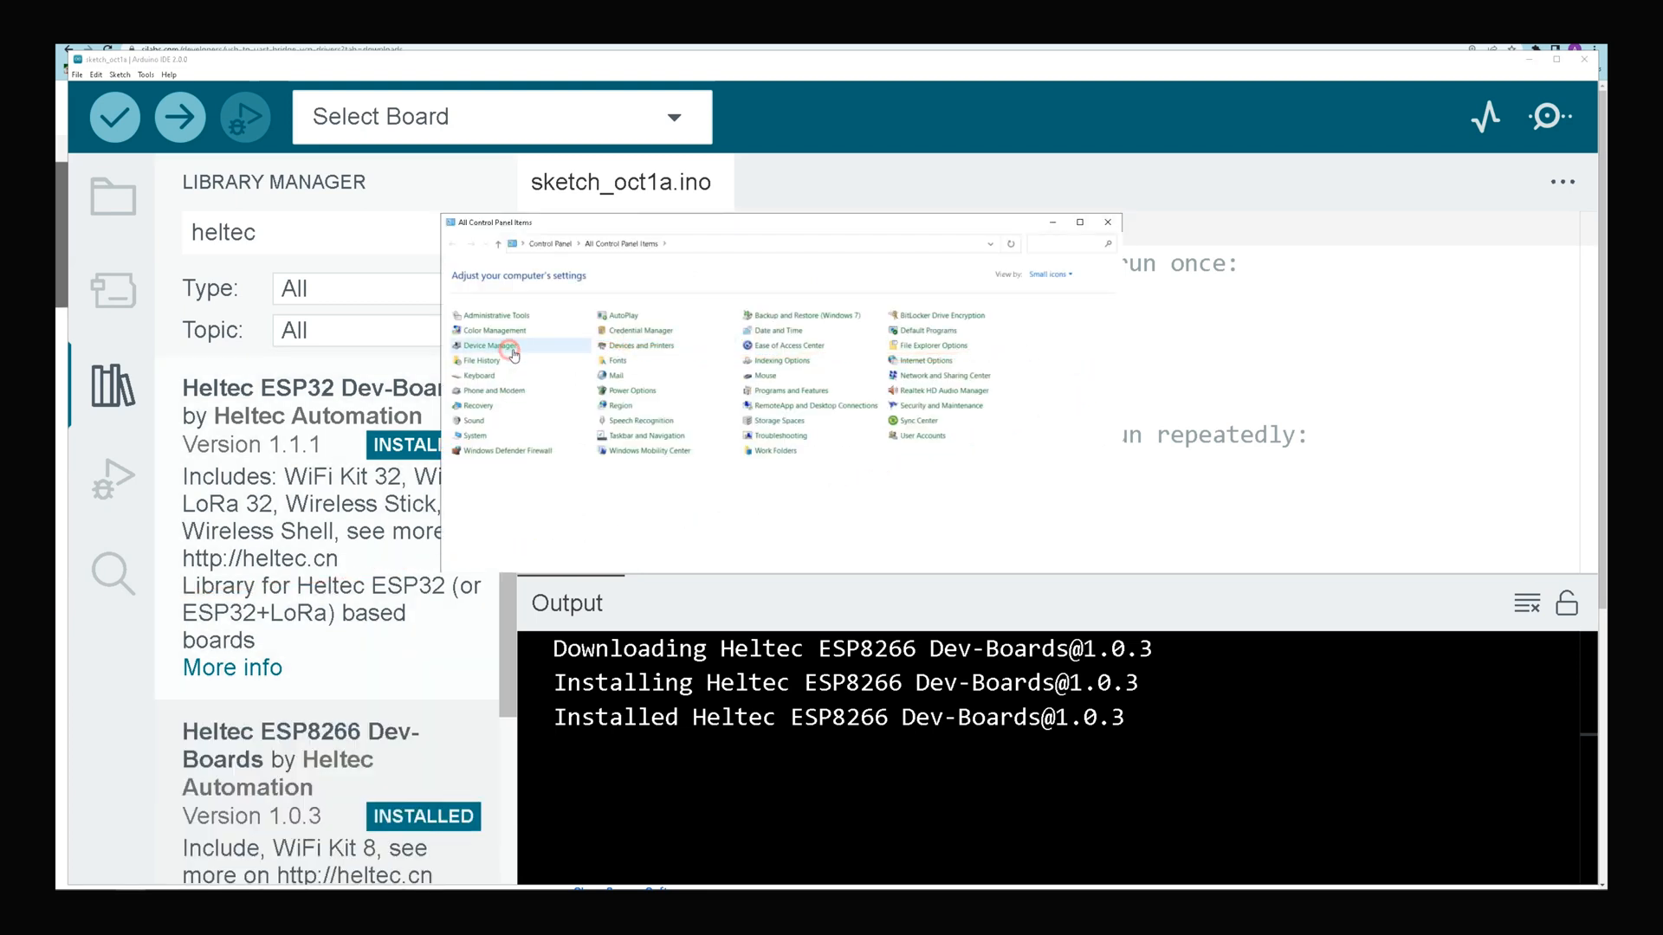
Step: Open Device Manager and expand Ports (COM & LPT) to find the CP210x bridge
{"action": "left_click", "coordinate": [487, 344]}
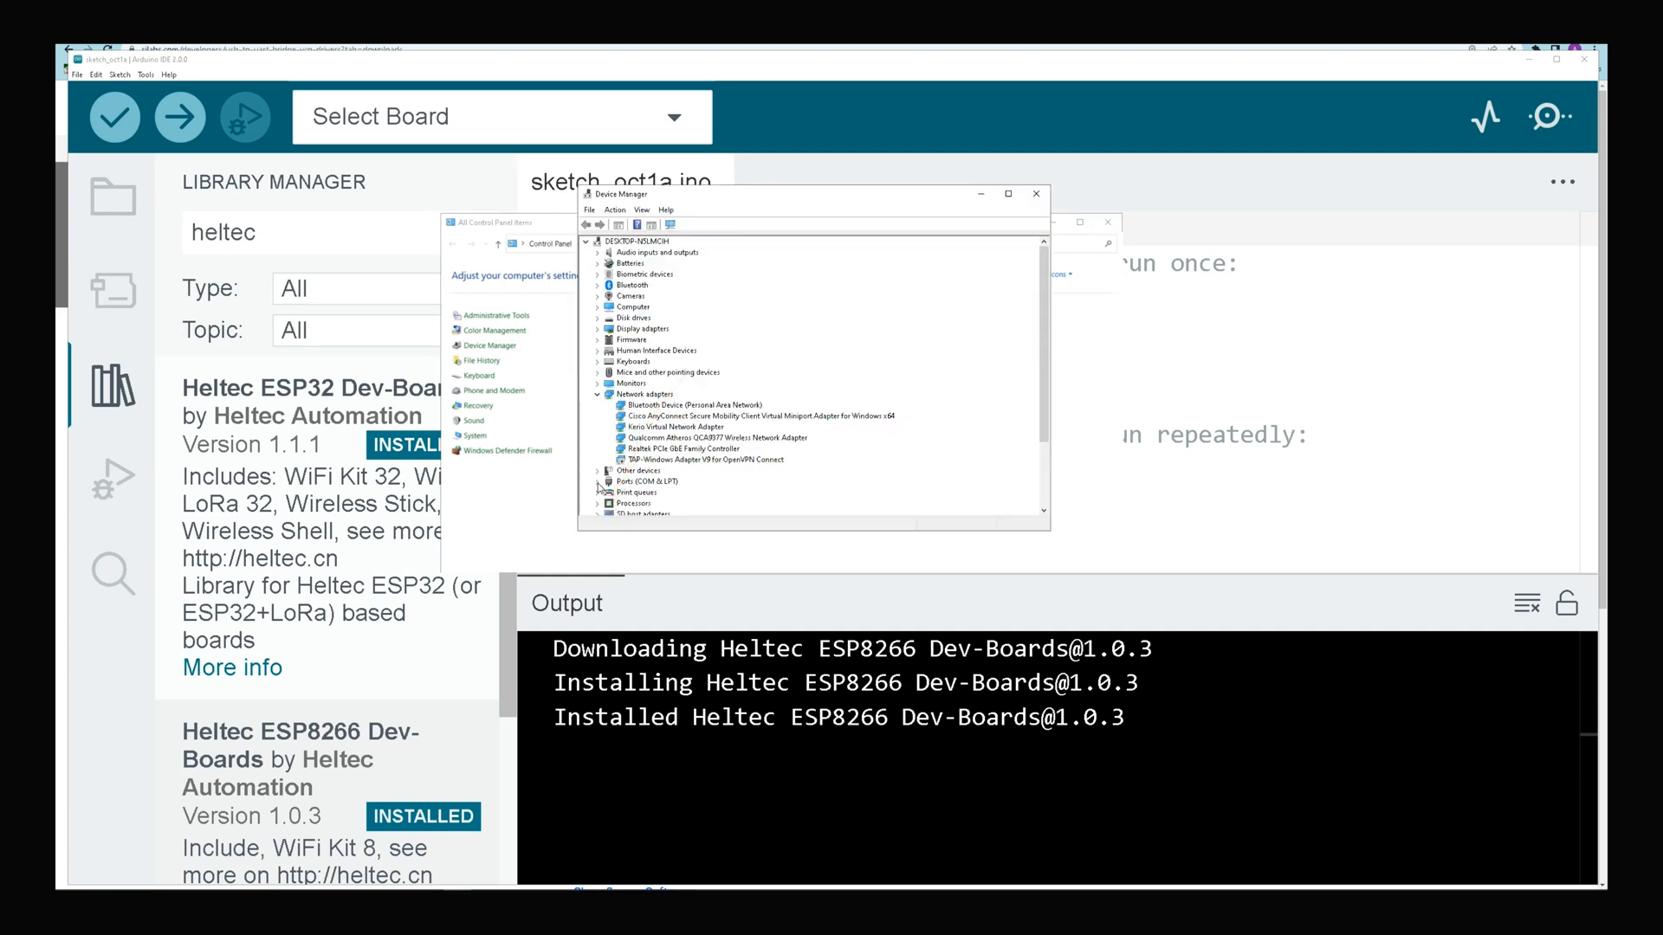
{"action": "left_click", "coordinate": [598, 482]}
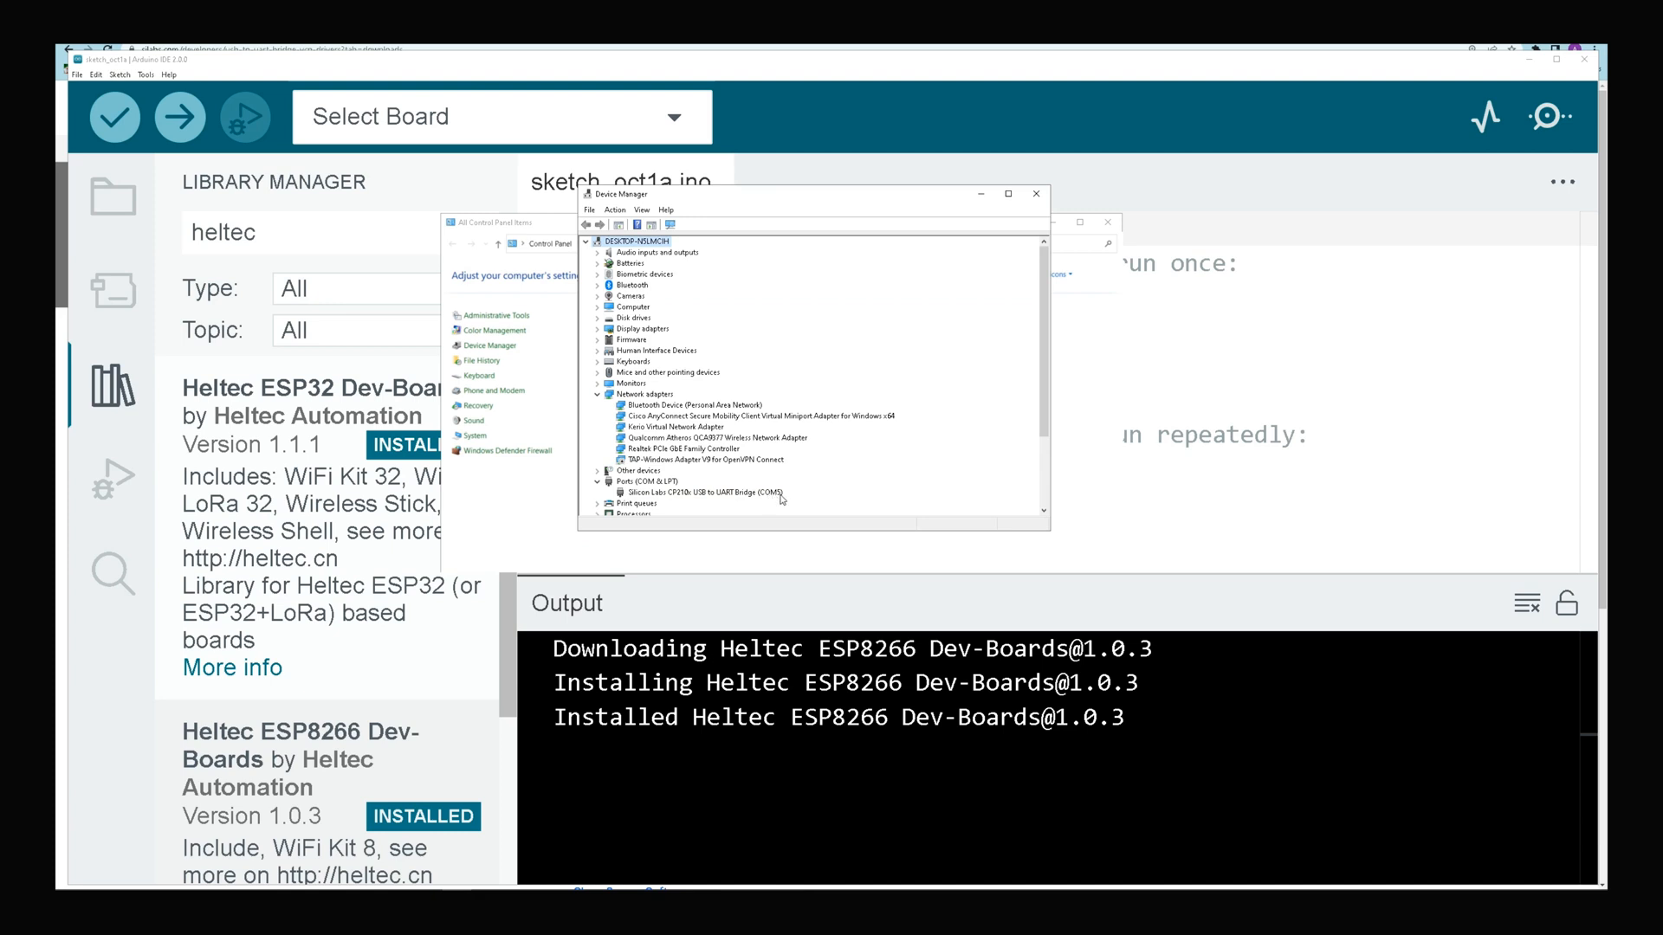
{"action": "mouse_move", "coordinate": [748, 500]}
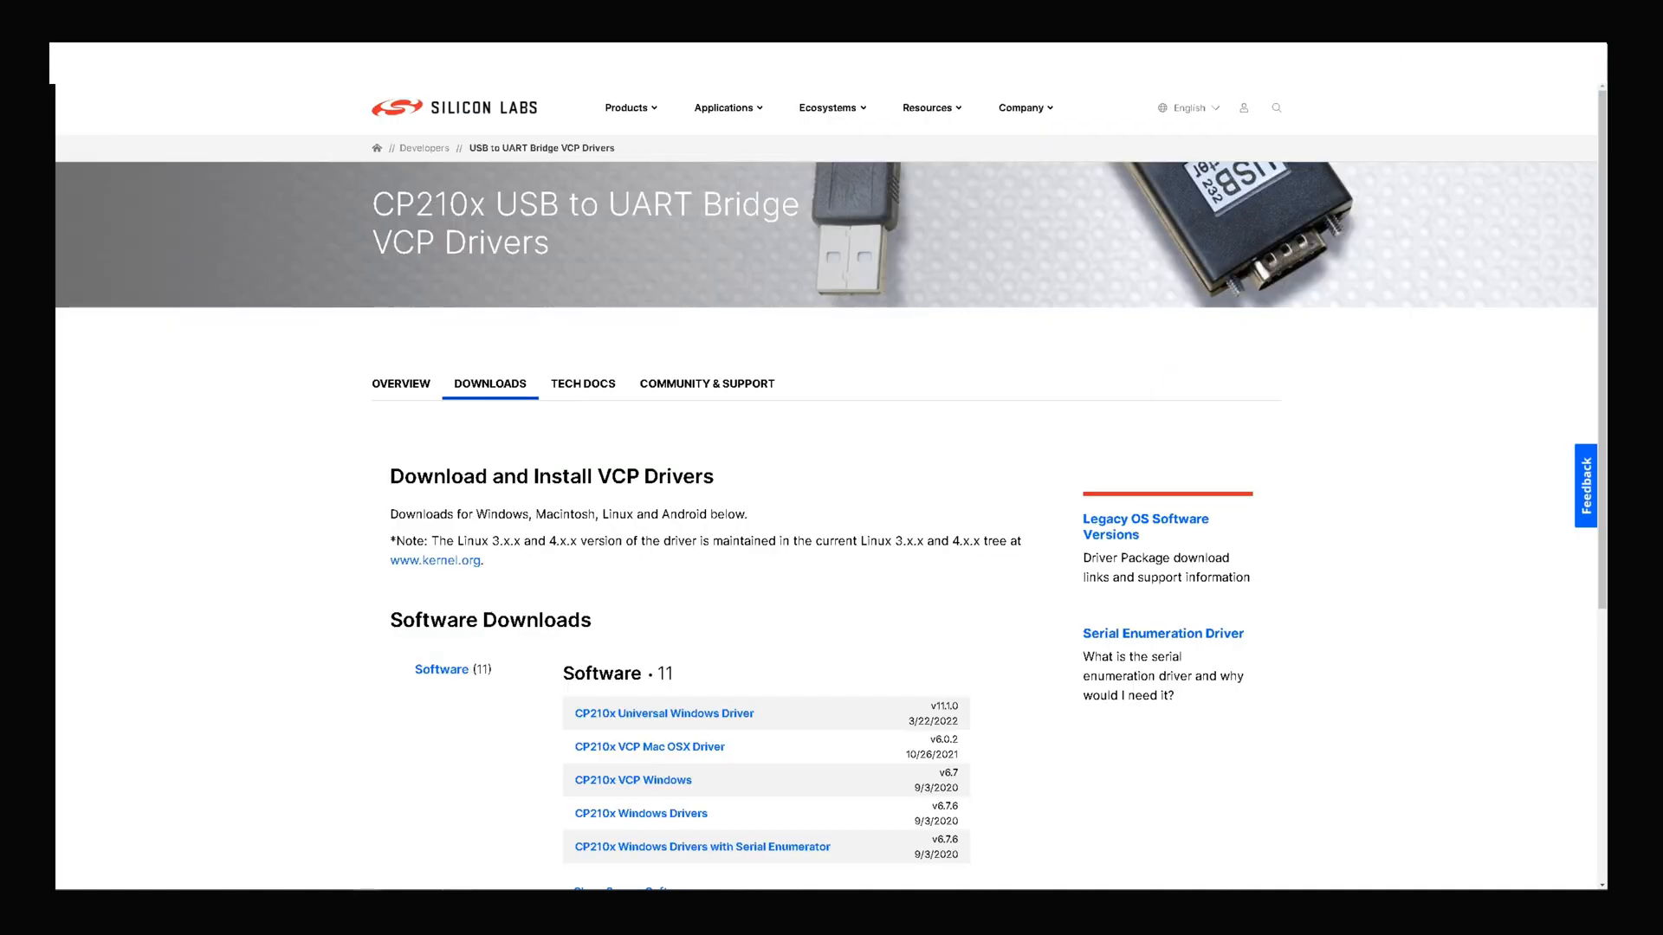
Step: Show the Software Downloads list on the CP210x VCP Drivers Downloads tab
{"action": "left_click", "coordinate": [1188, 107]}
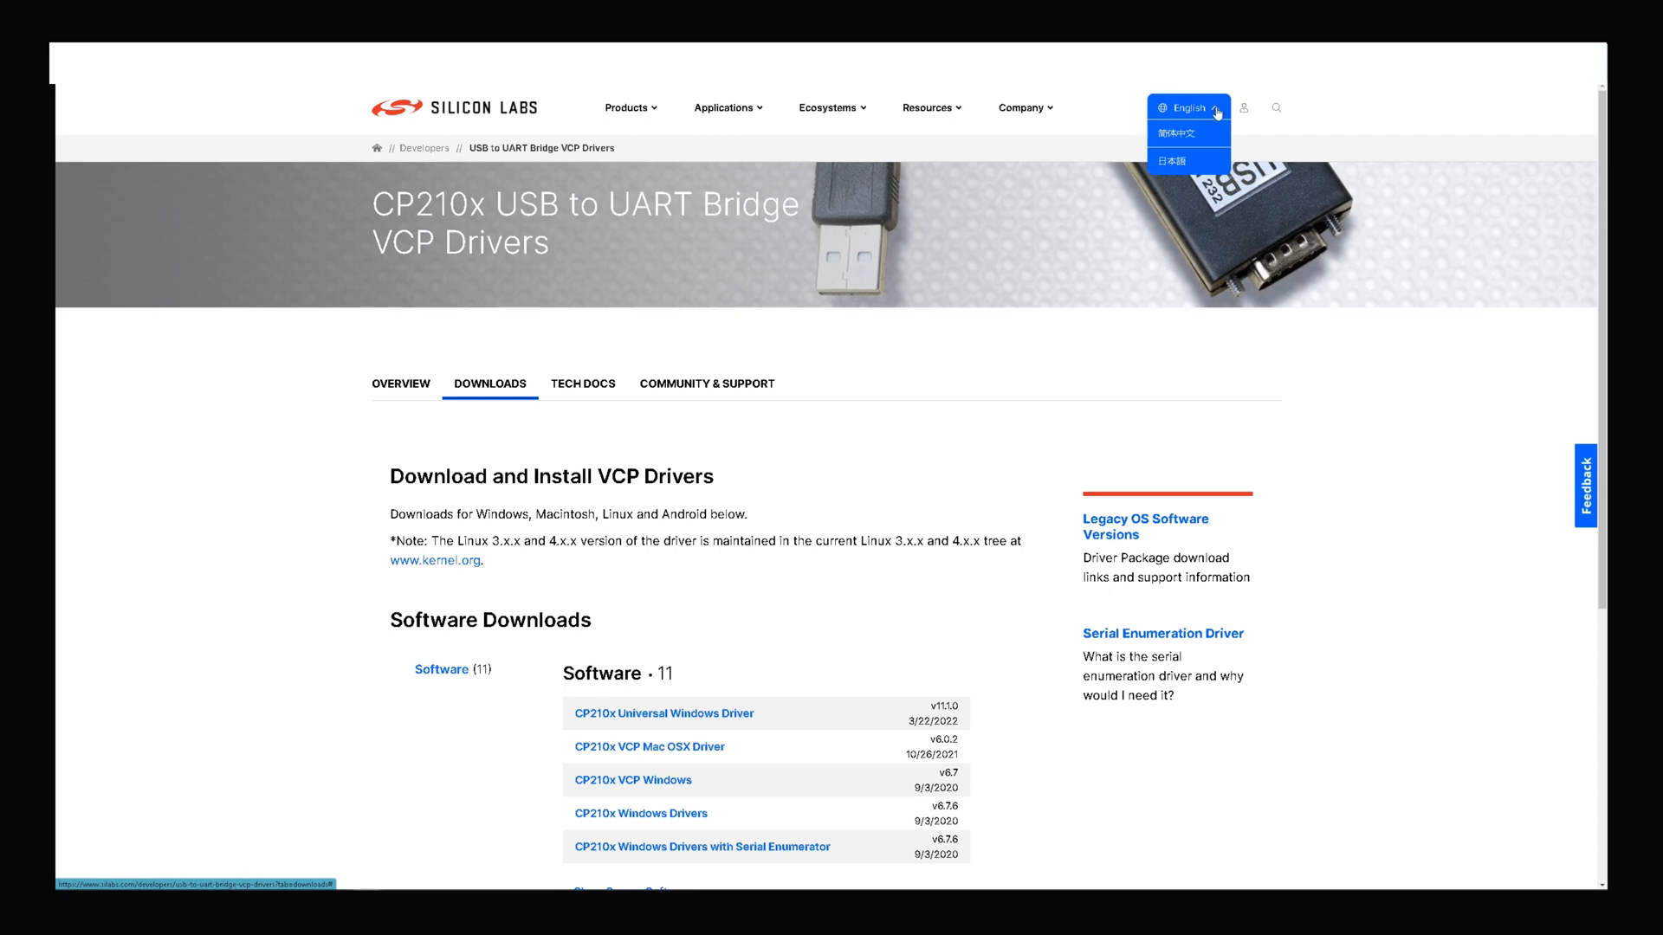
{"action": "scroll", "scroll_direction": "down", "scroll_amount": 3}
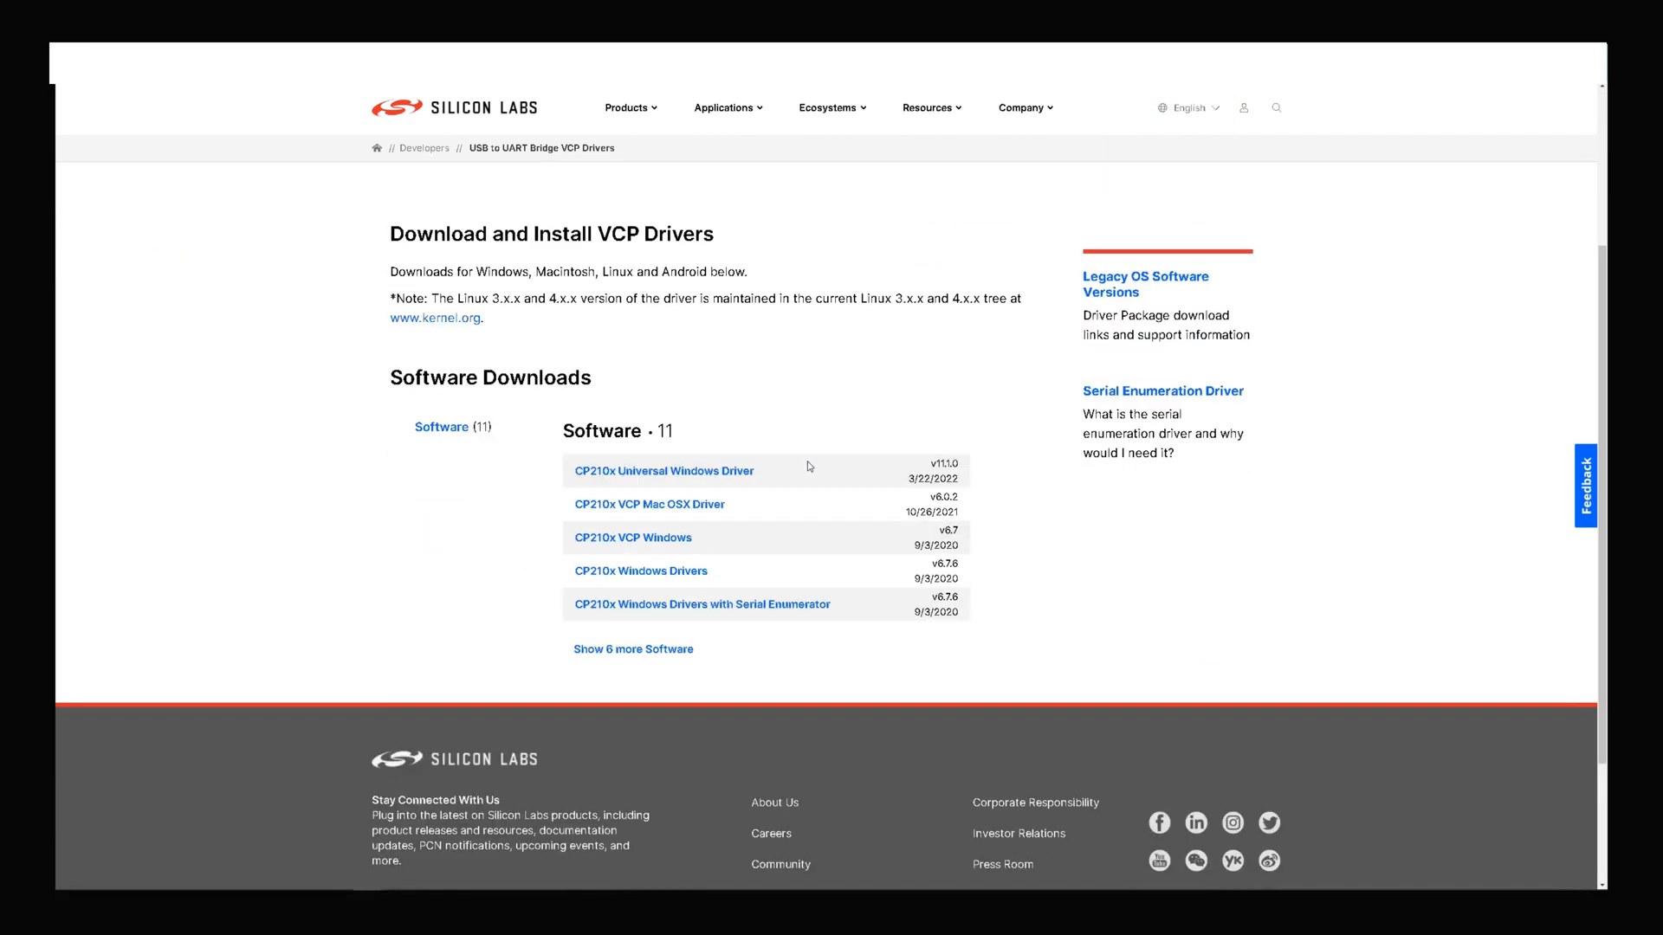
{"action": "mouse_move", "coordinate": [653, 618]}
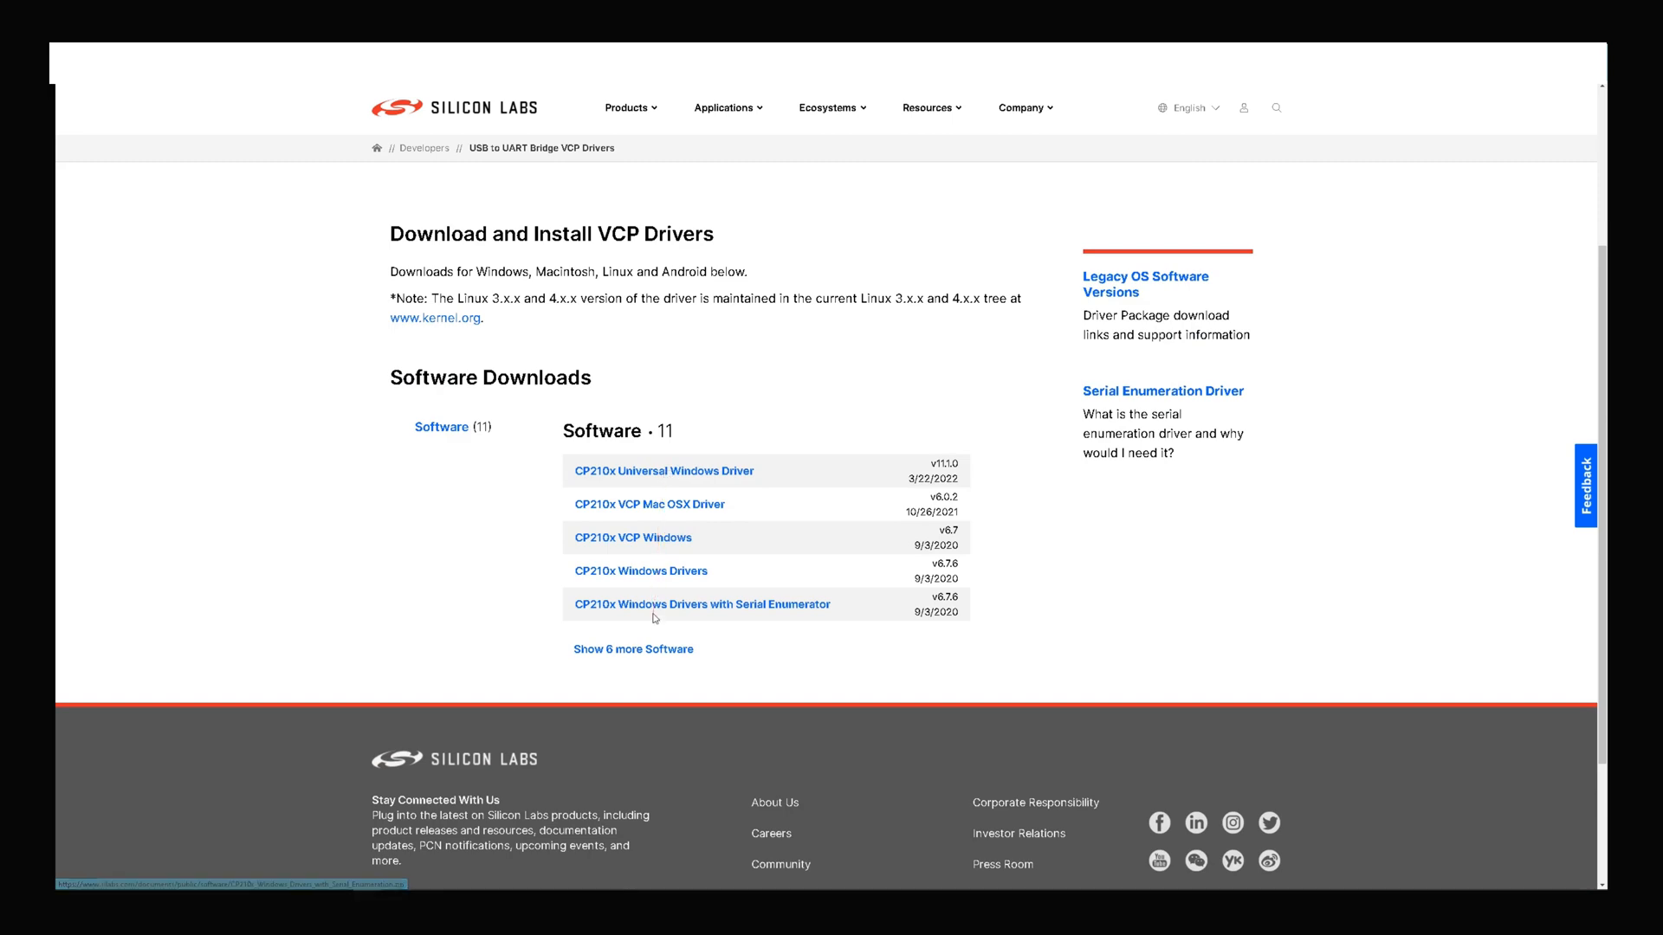
{"action": "mouse_move", "coordinate": [685, 685]}
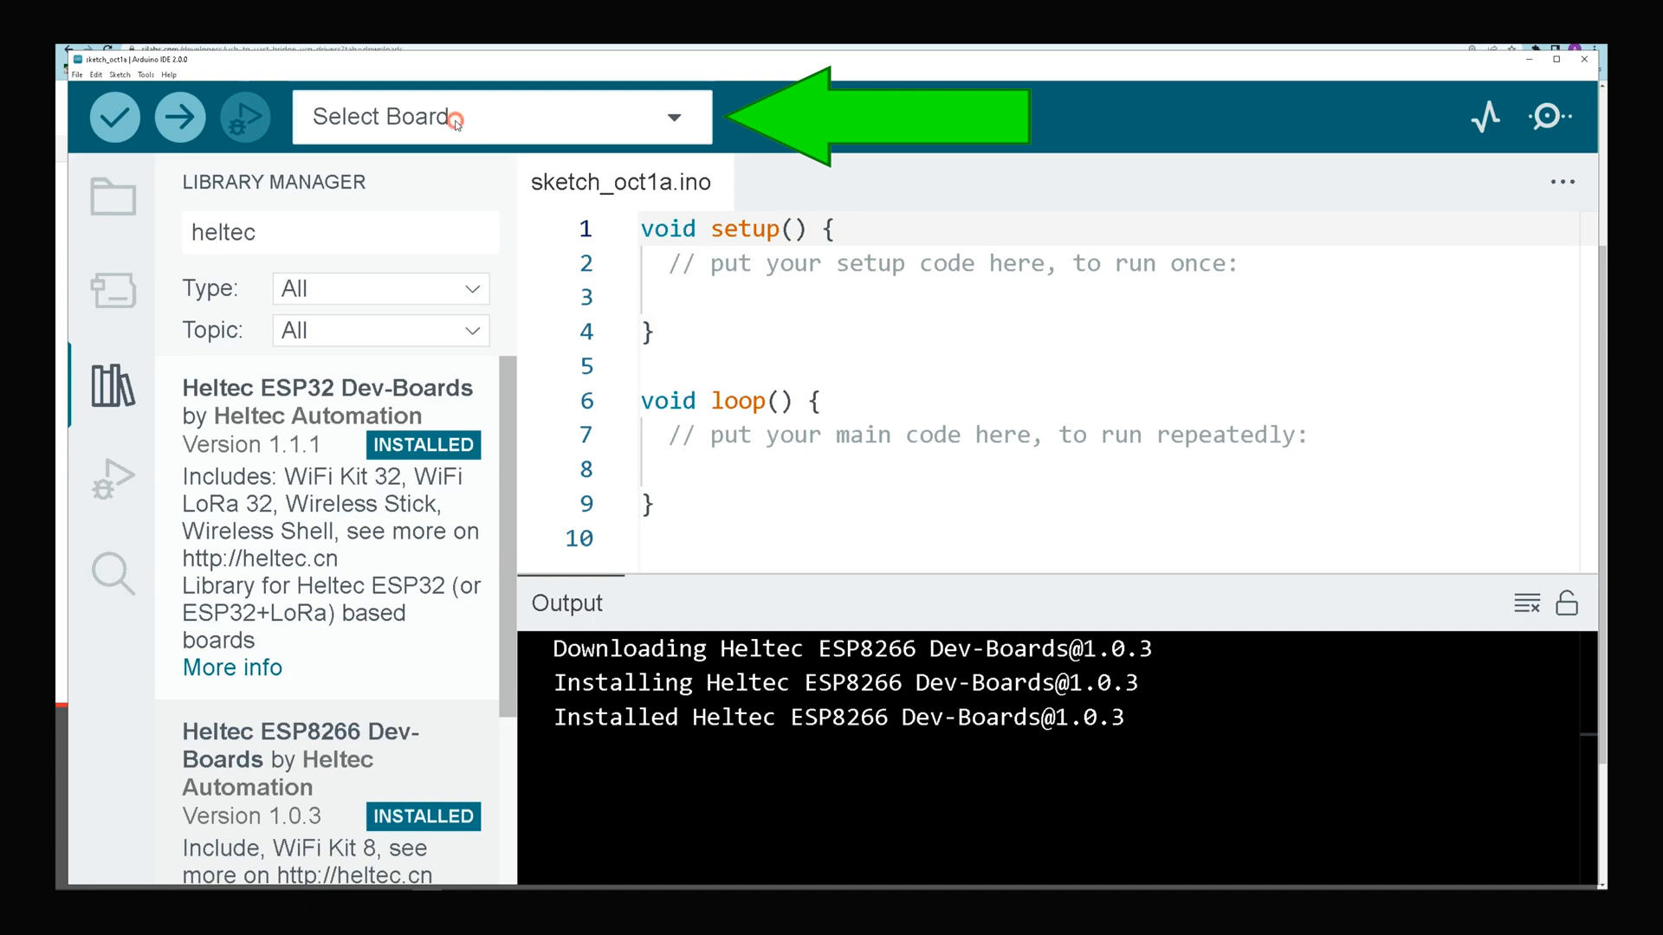
Step: Select the Heltec WiFi LoRa 32(V2) board on COM5 via the board and port picker
{"action": "left_click", "coordinate": [499, 117]}
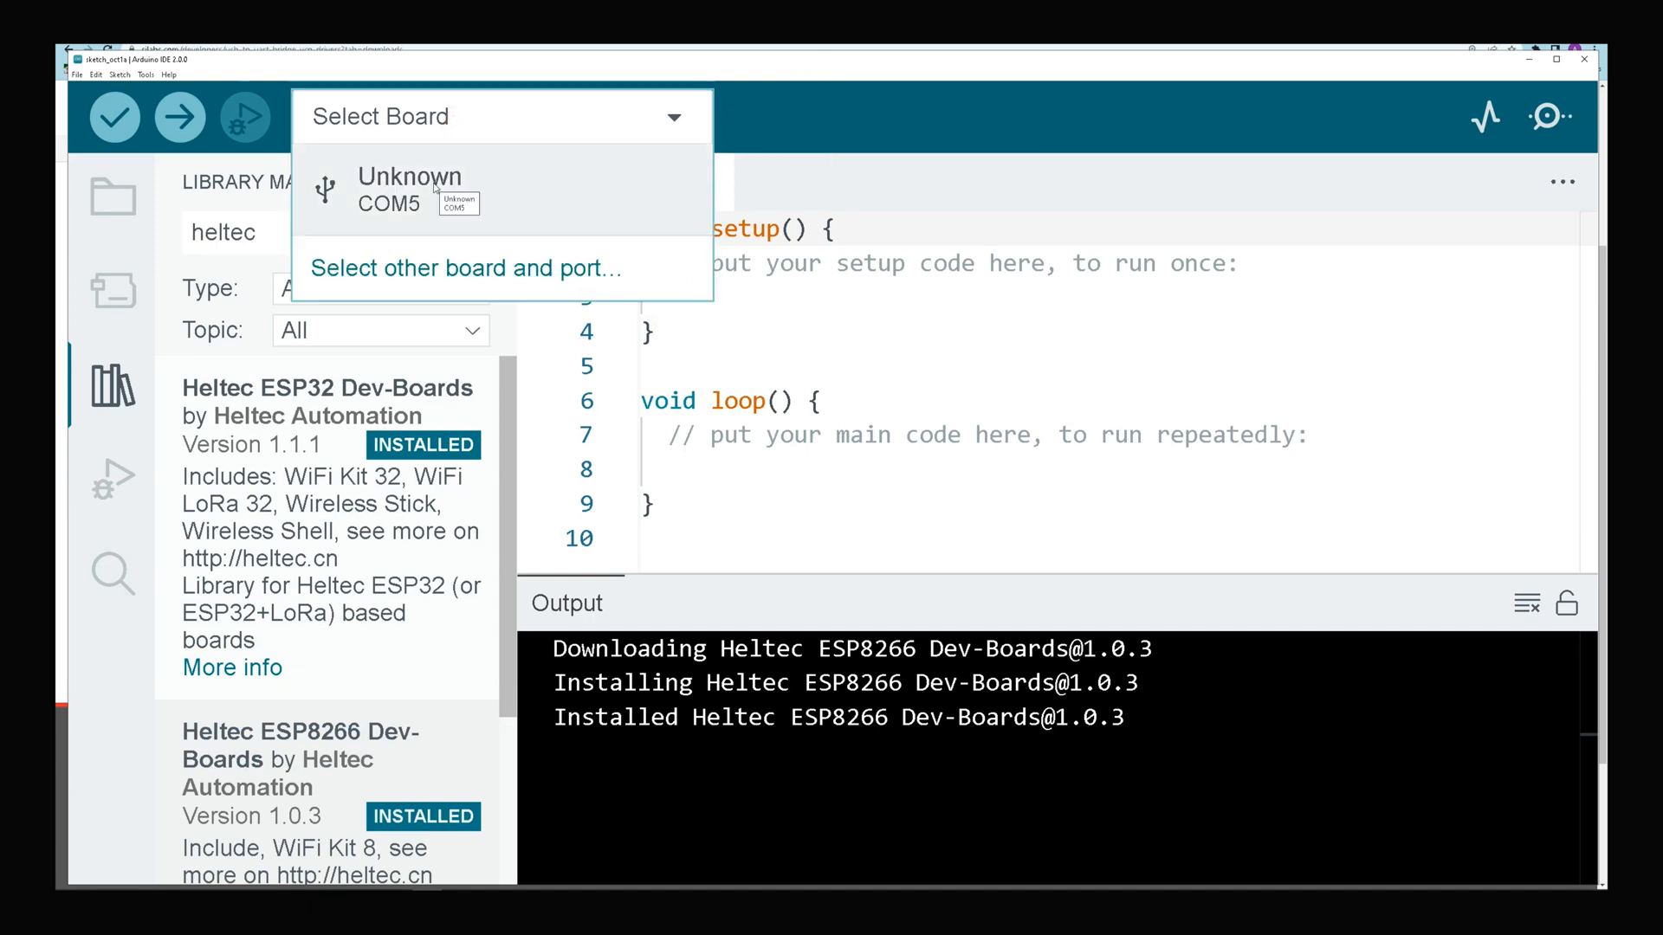
{"action": "left_click", "coordinate": [464, 269]}
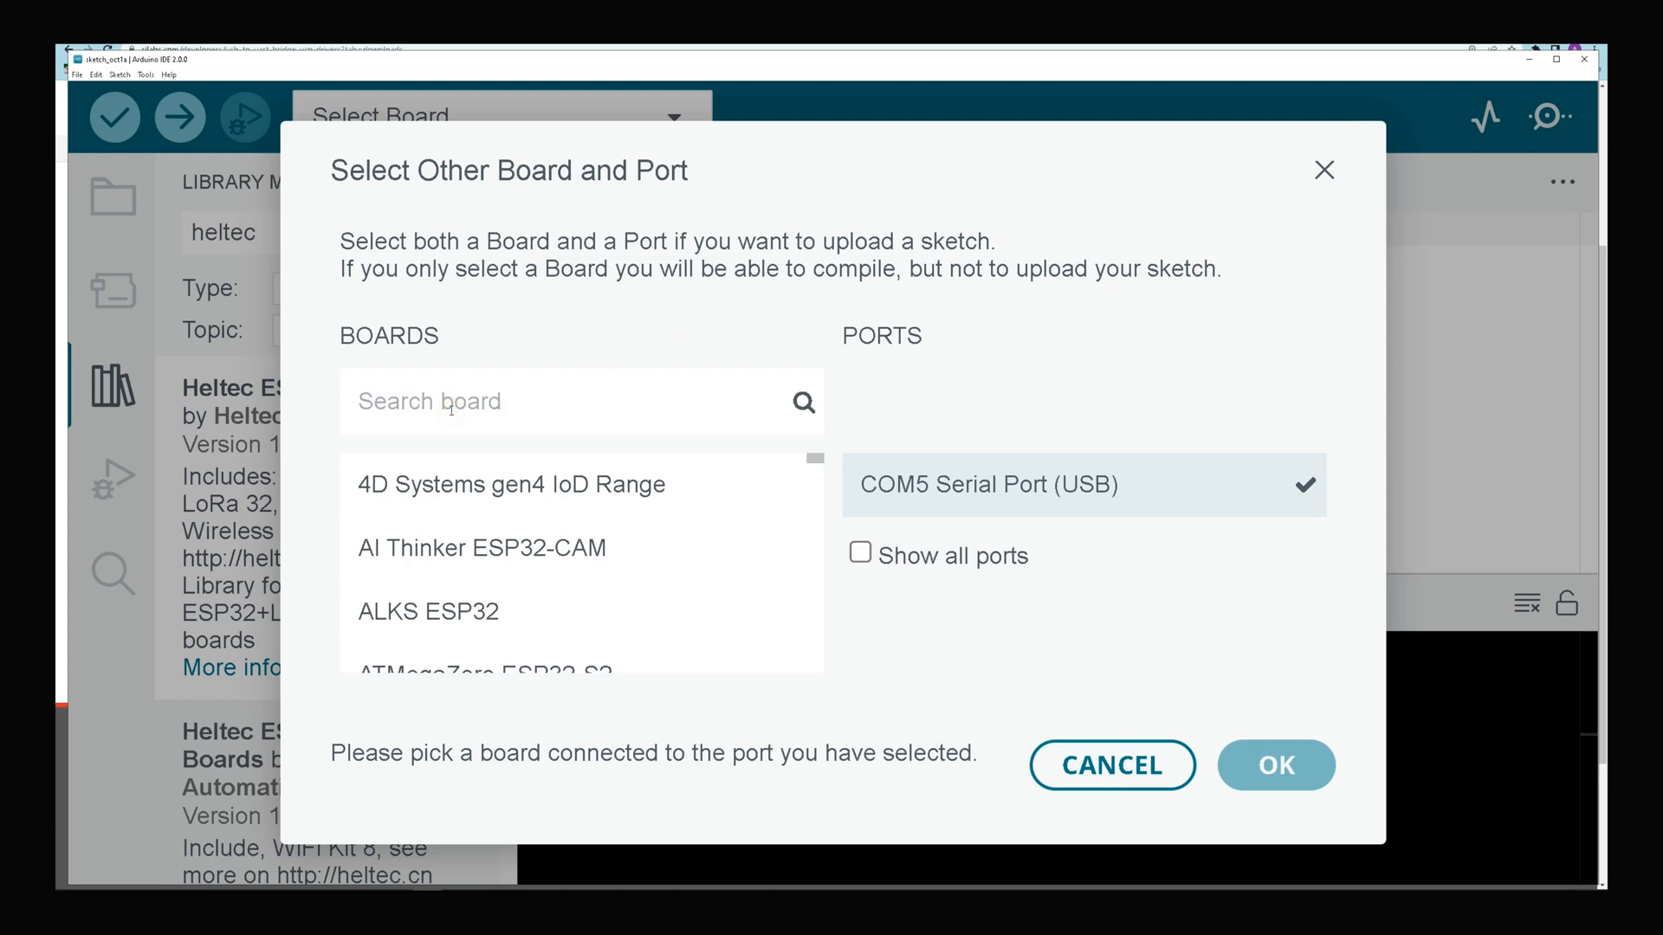
{"action": "type", "text": "heltec"}
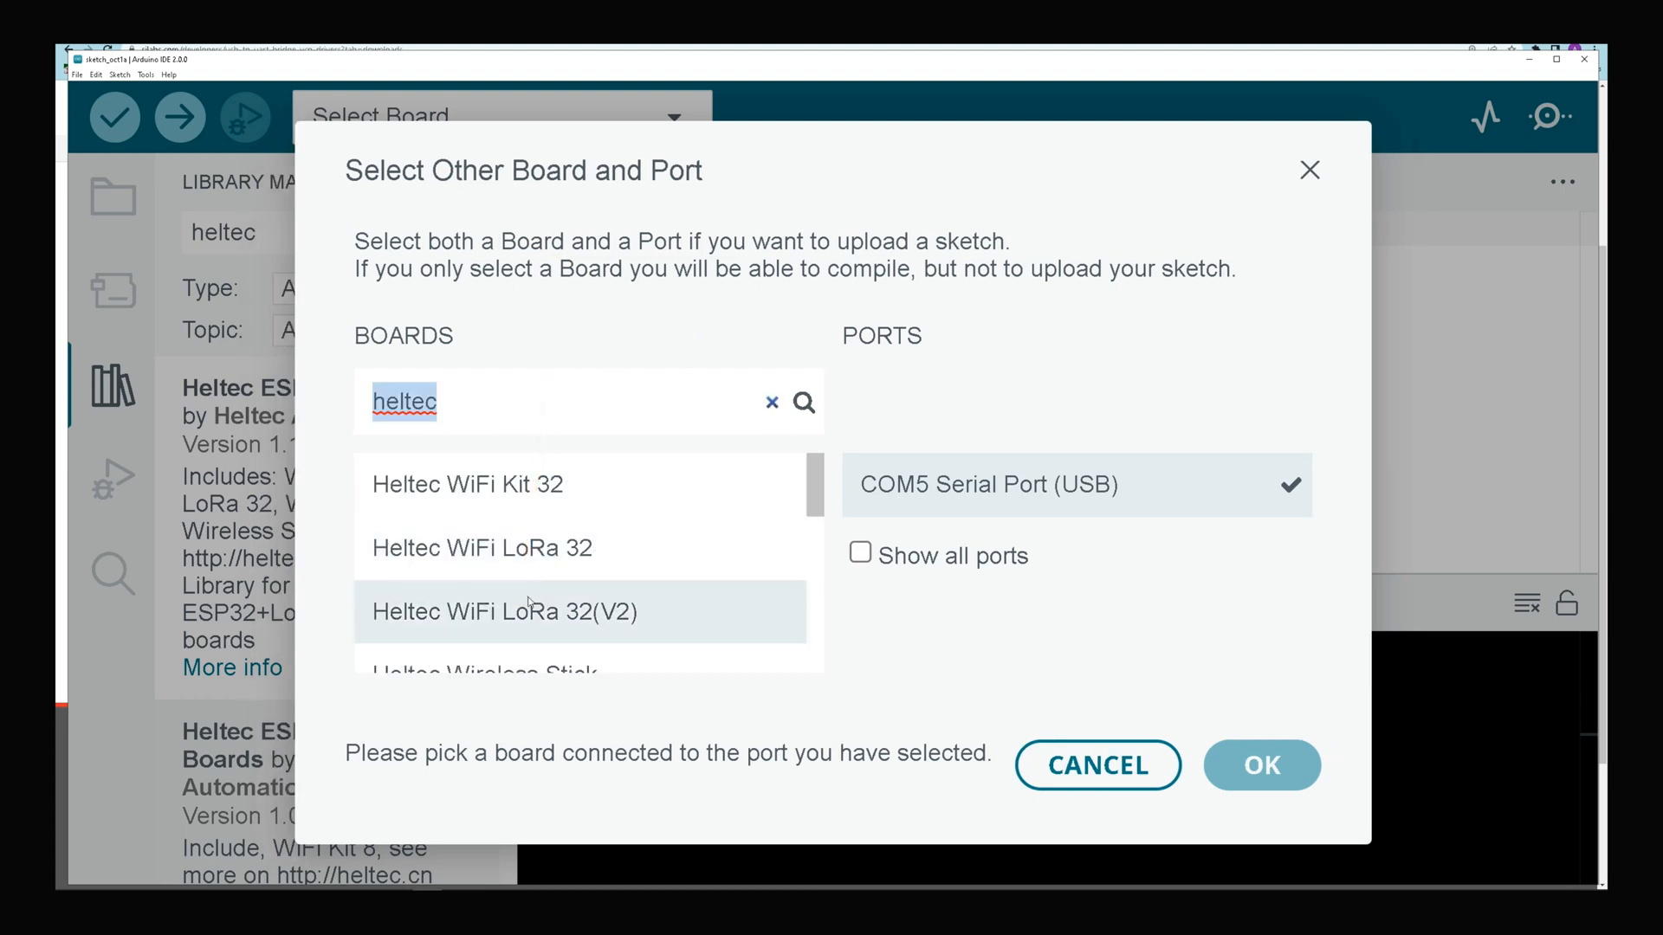
{"action": "mouse_move", "coordinate": [531, 624]}
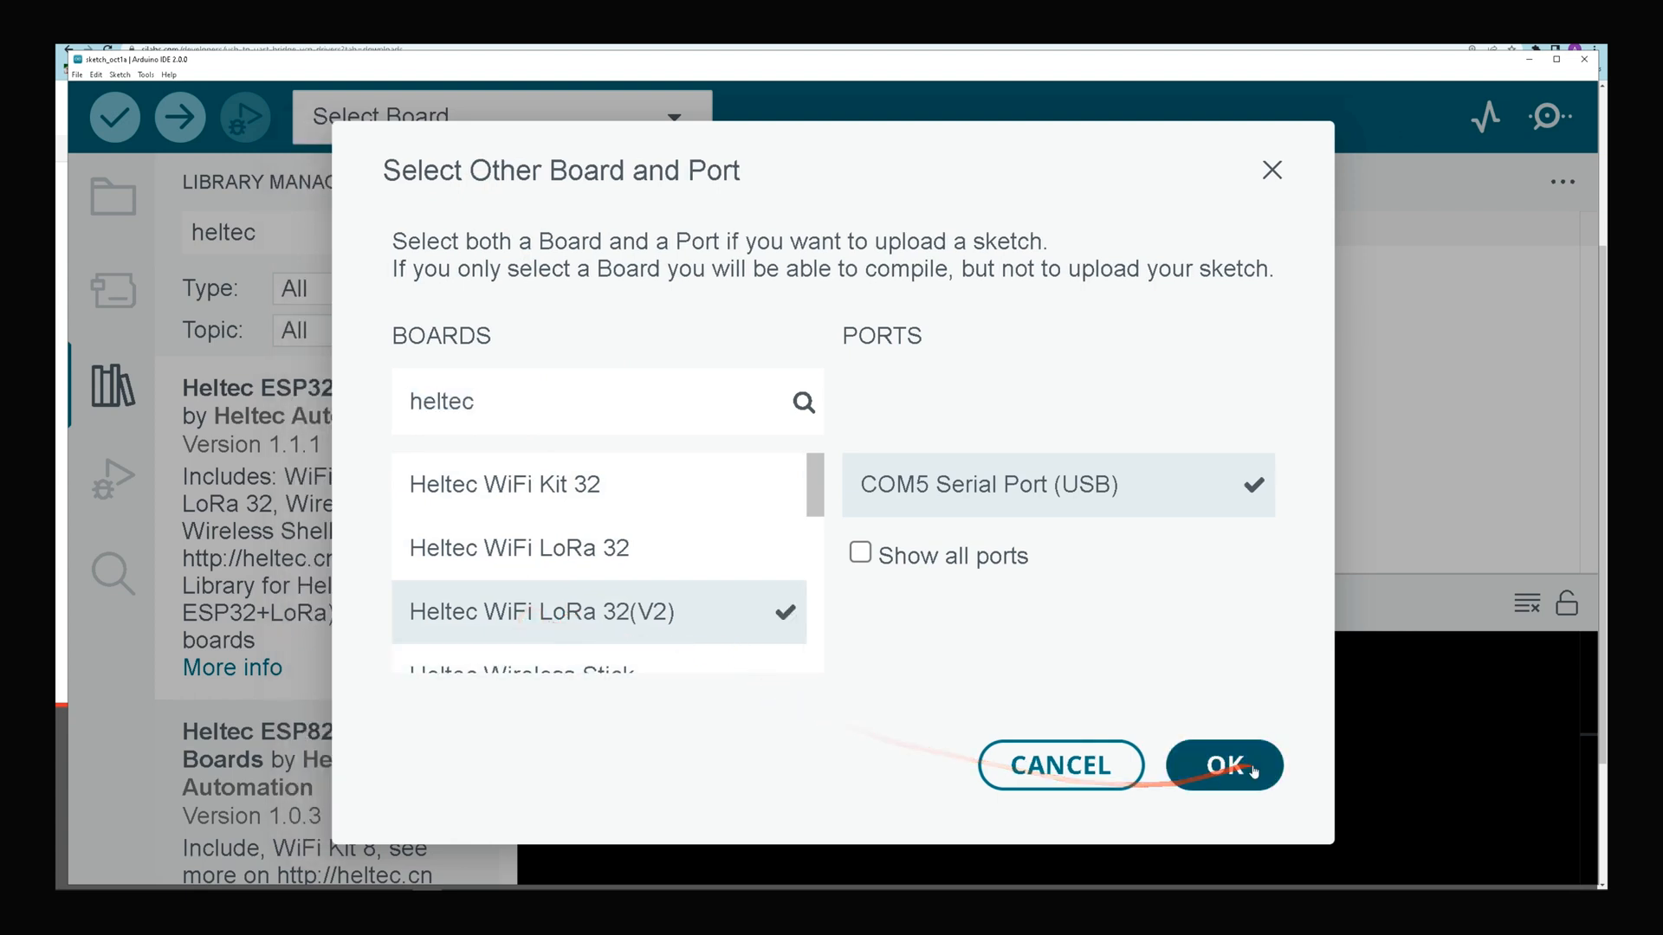
{"action": "left_click", "coordinate": [1224, 765]}
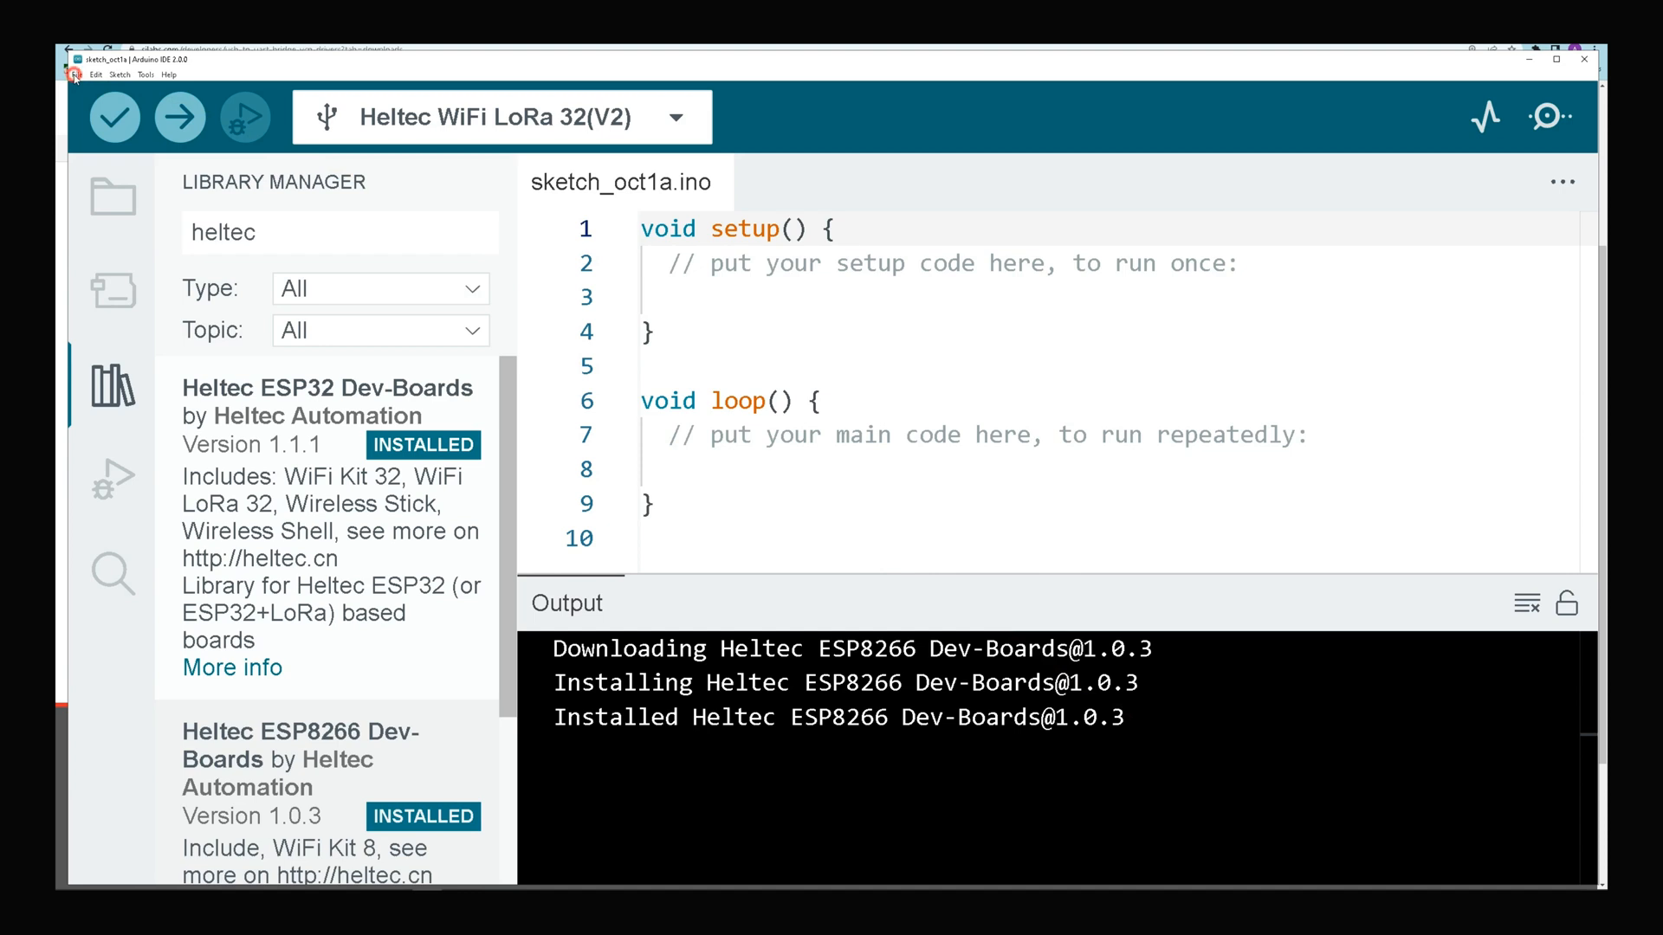
{"action": "left_click", "coordinate": [76, 75]}
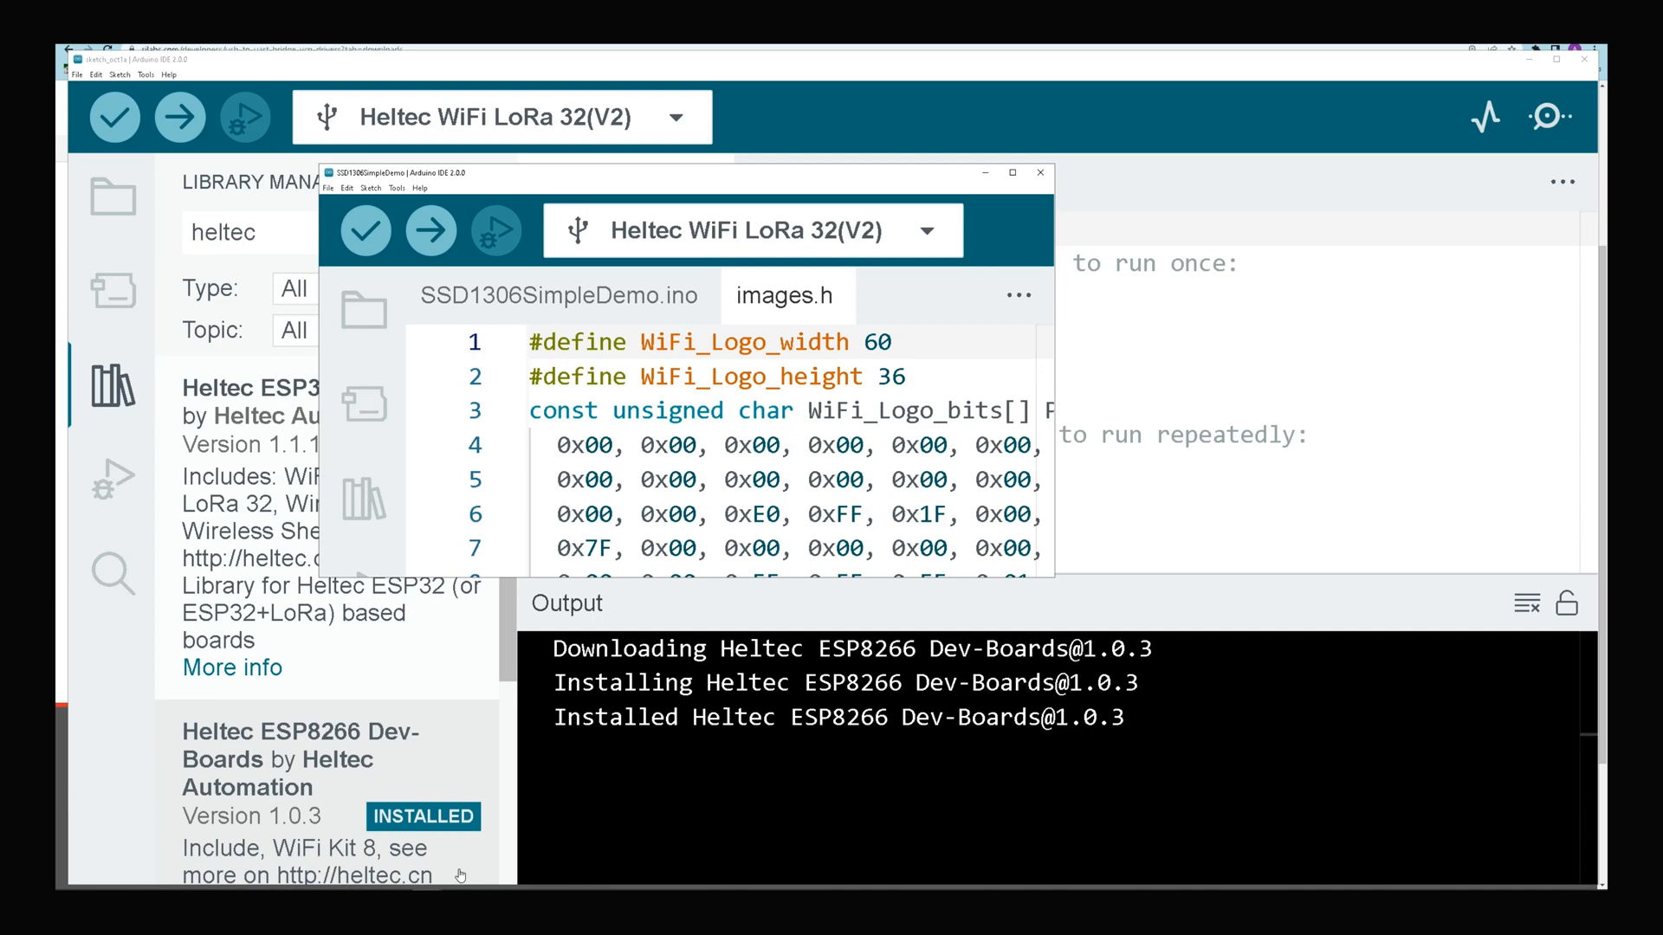
Step: Maximize the SSD1306SimpleDemo window and upload it to the board with Sketch > Upload
{"action": "left_click", "coordinate": [1011, 172]}
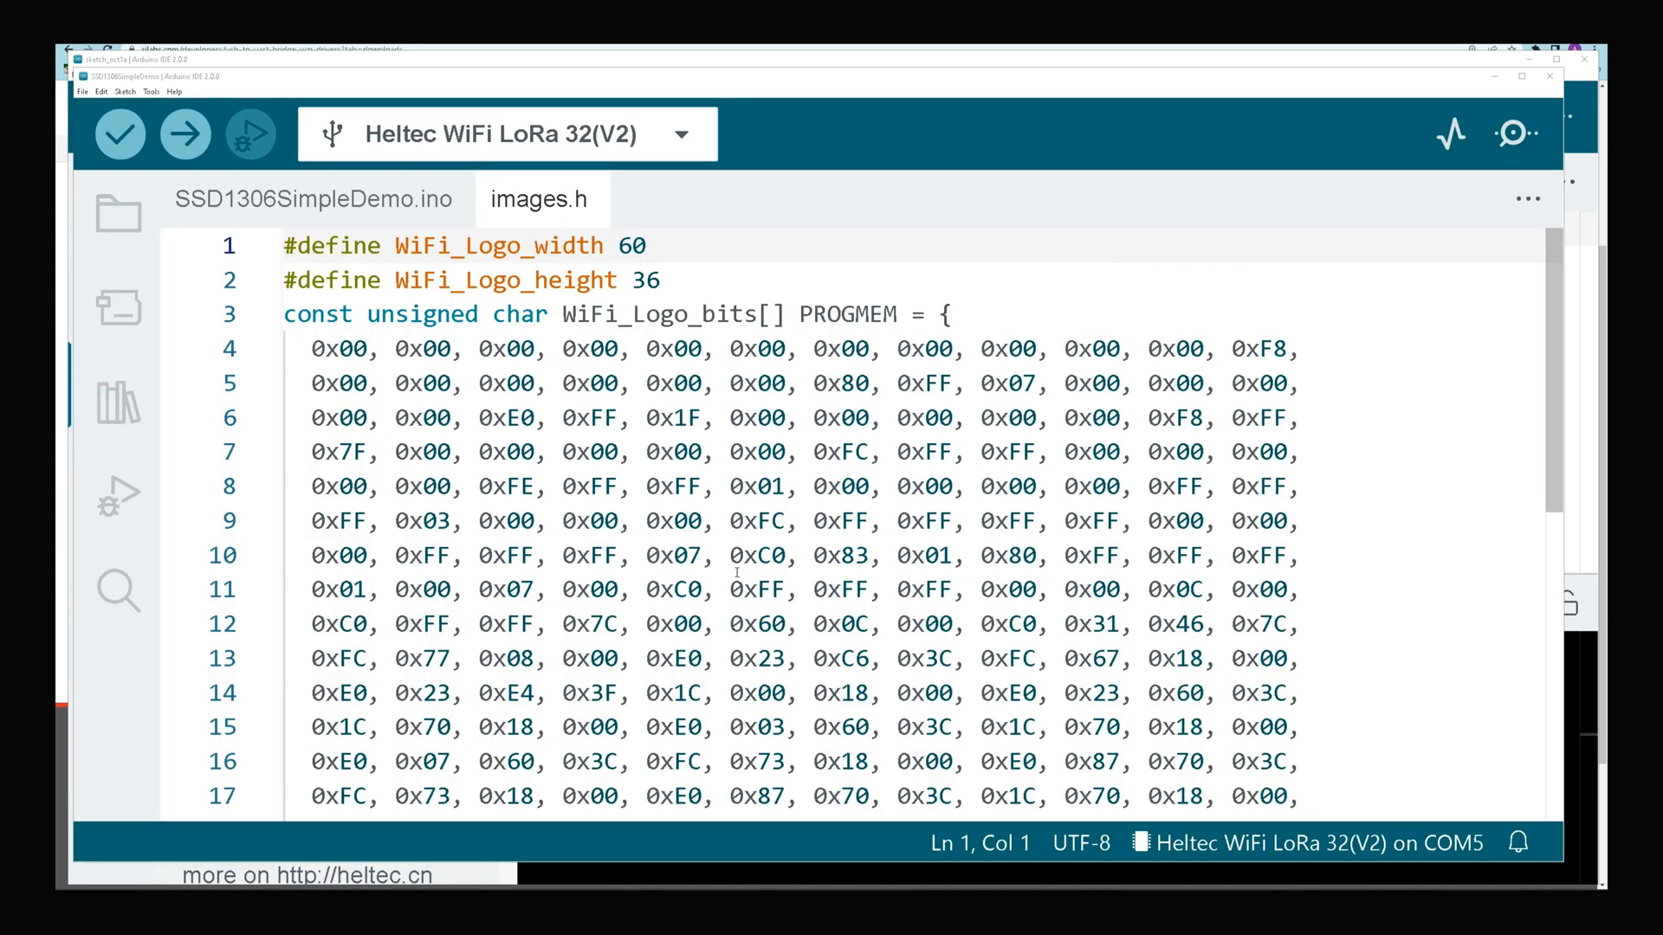
{"action": "mouse_move", "coordinate": [124, 93]}
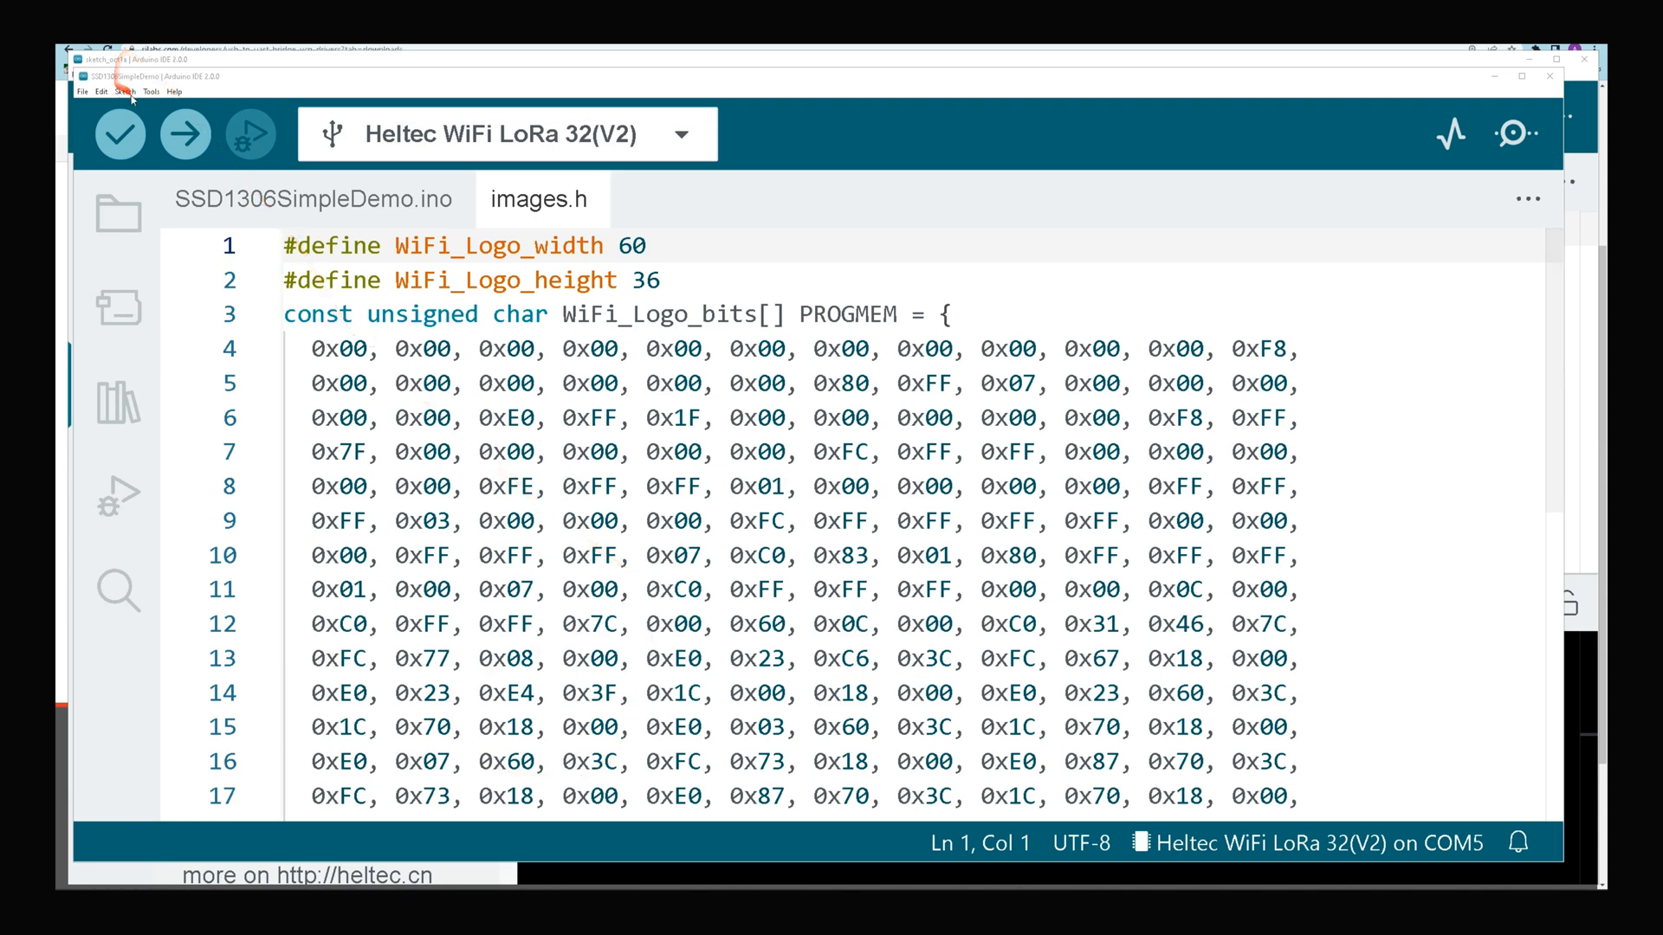
{"action": "left_click", "coordinate": [124, 92]}
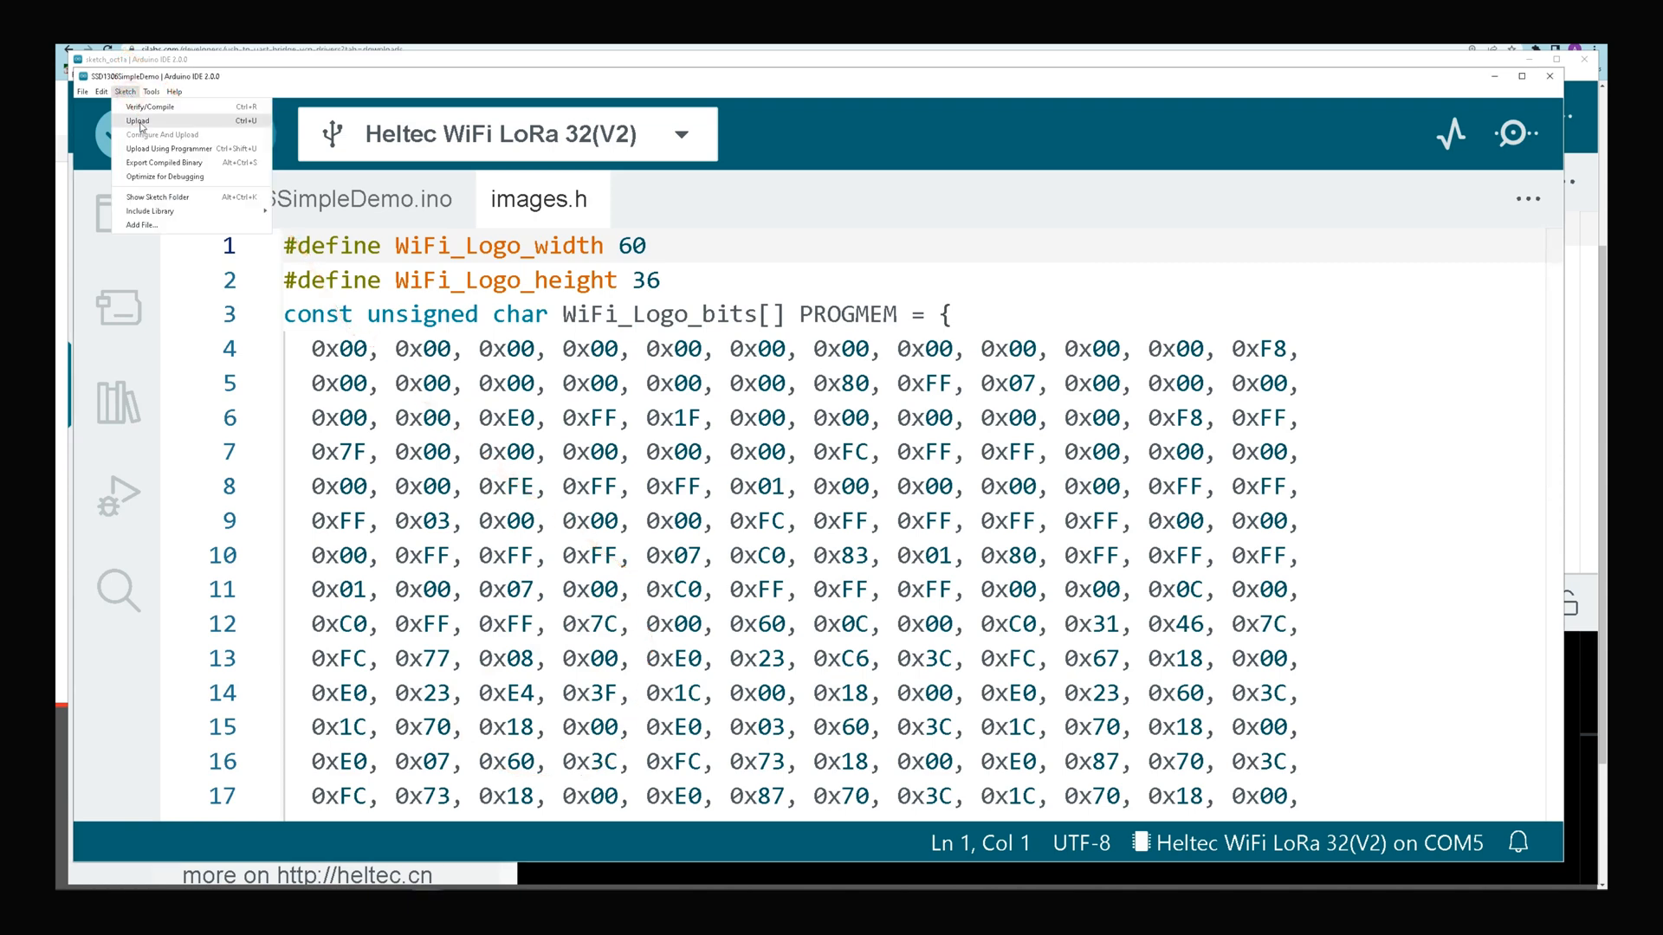
{"action": "left_click", "coordinate": [149, 106]}
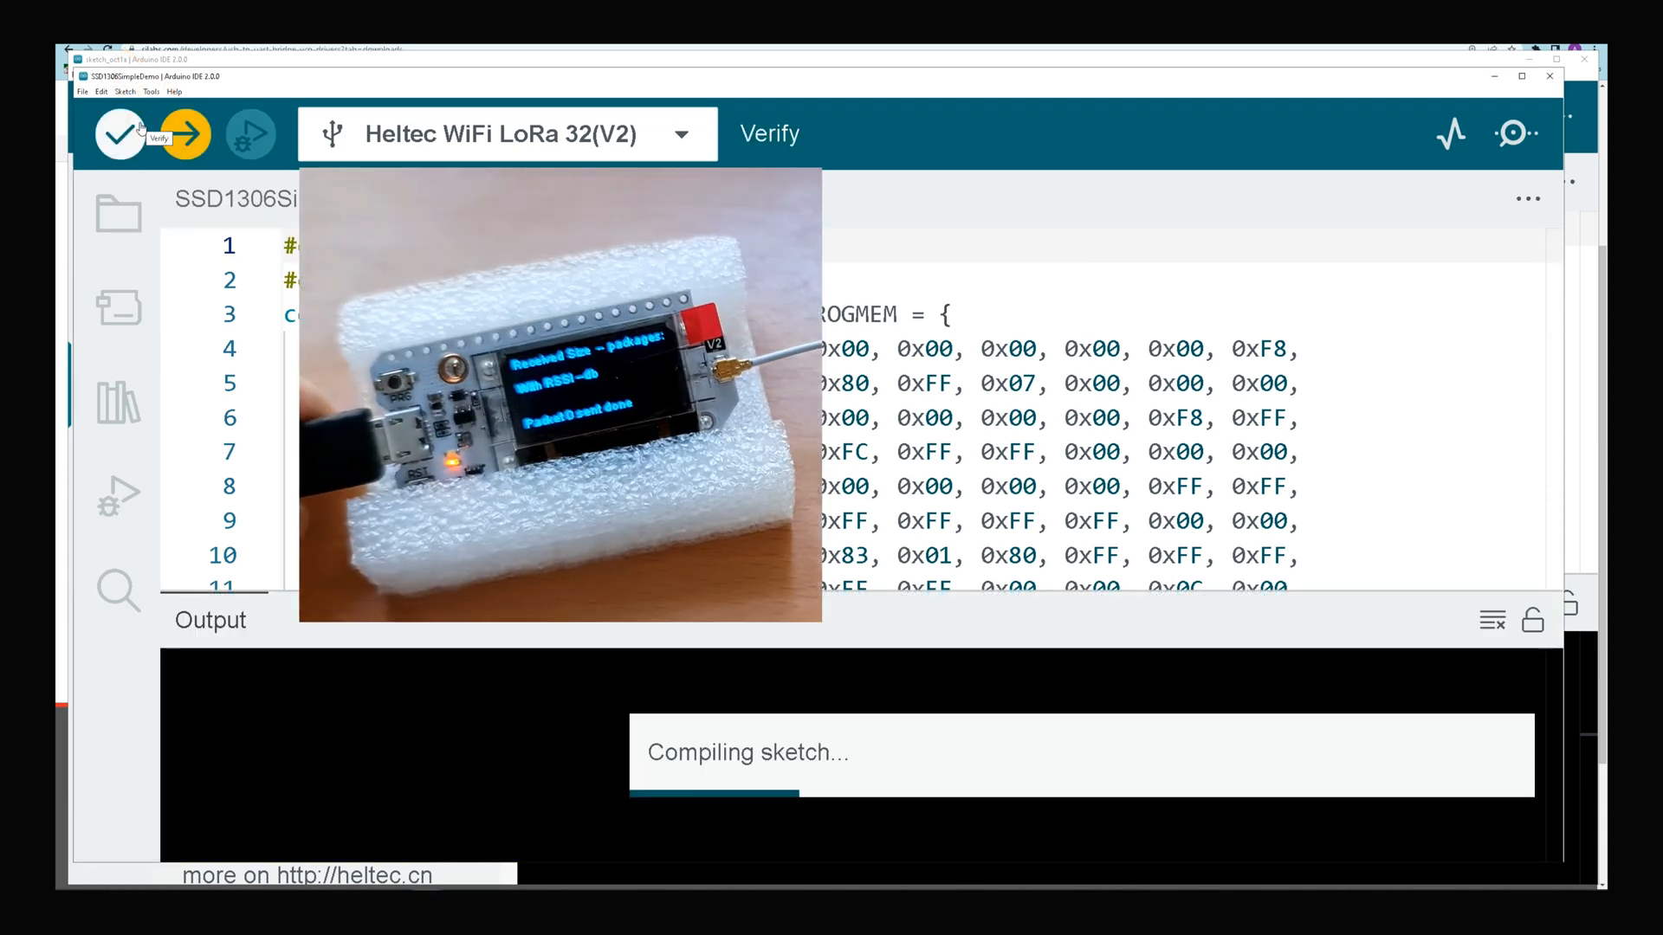